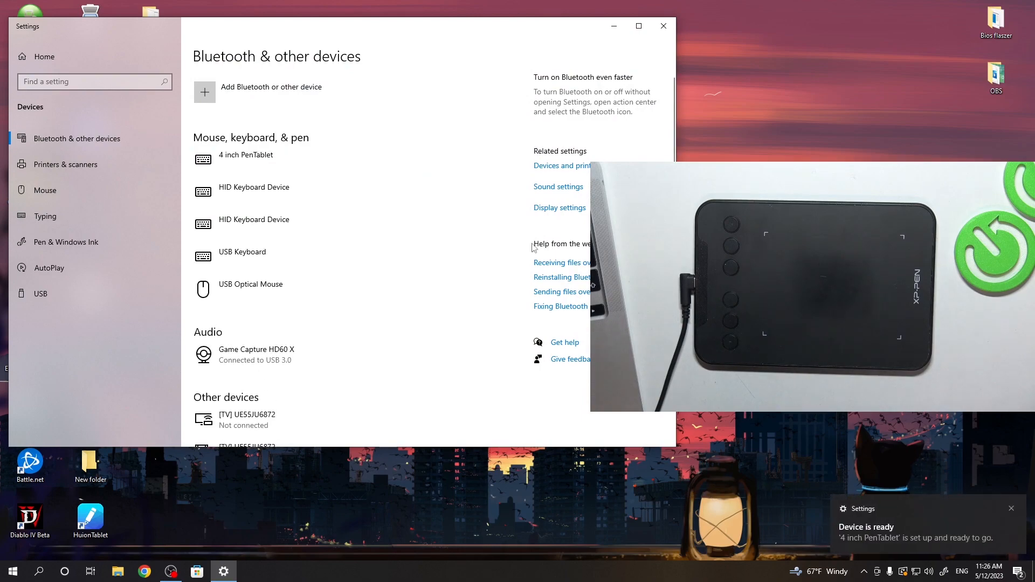
Select the 4 inch PenTablet under Bluetooth & other devices, then close Settings
{"action": "left_click", "coordinate": [246, 155]}
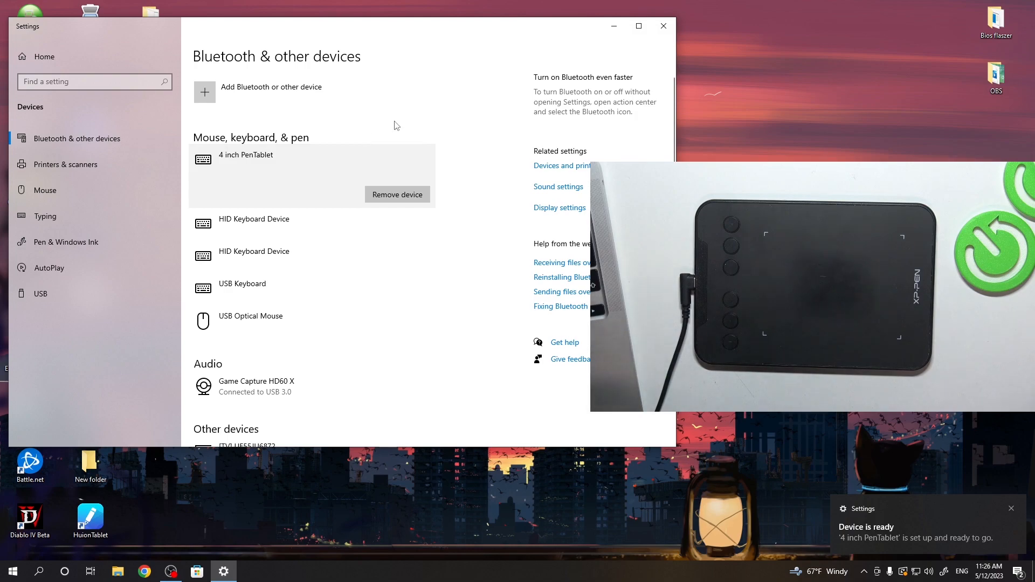
{"action": "left_click", "coordinate": [662, 26]}
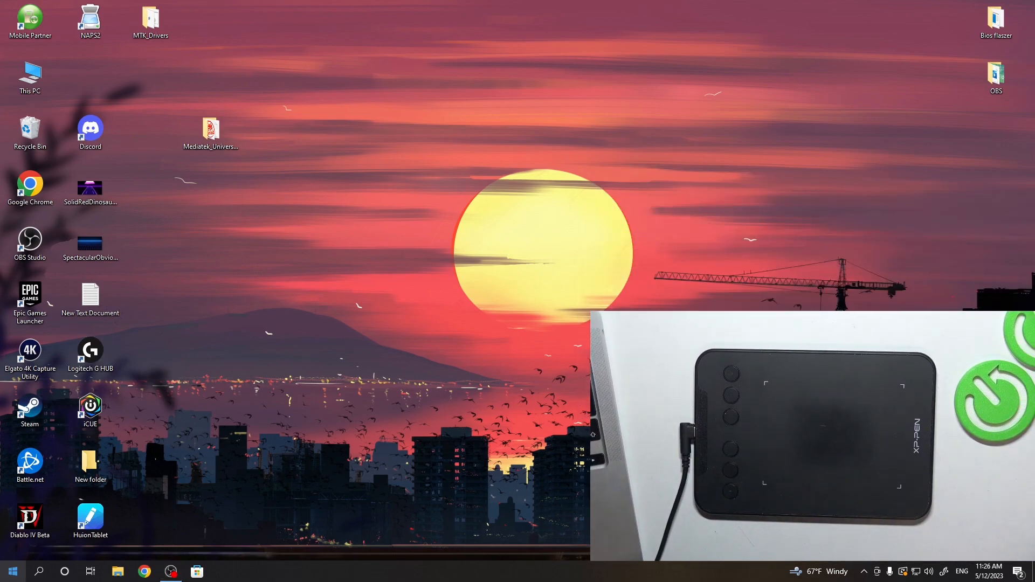
Launch Paint from the Start menu with a blank untitled canvas
{"action": "left_click", "coordinate": [12, 571]}
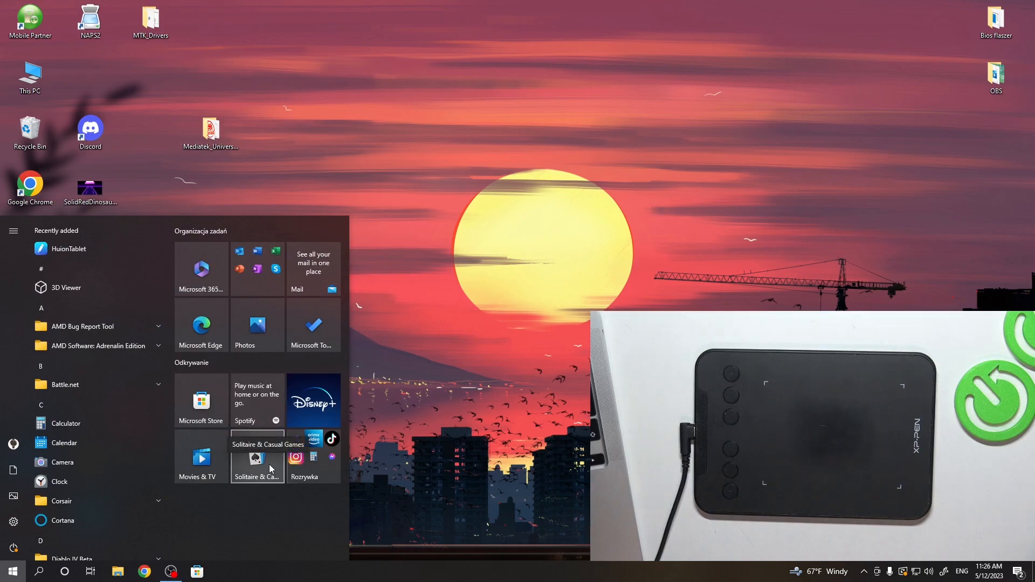
{"action": "left_click", "coordinate": [271, 469]}
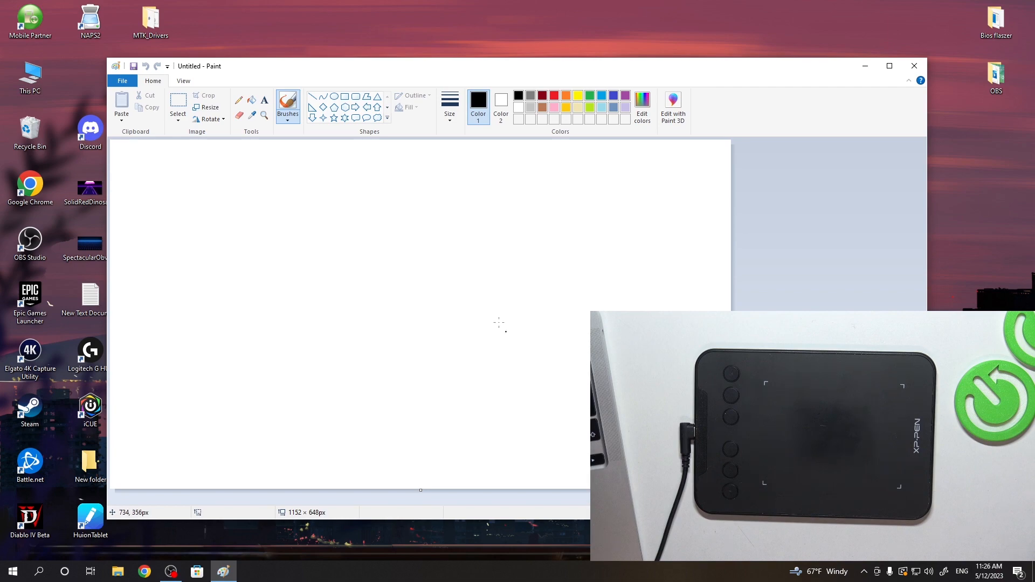
{"action": "mouse_move", "coordinate": [476, 311]}
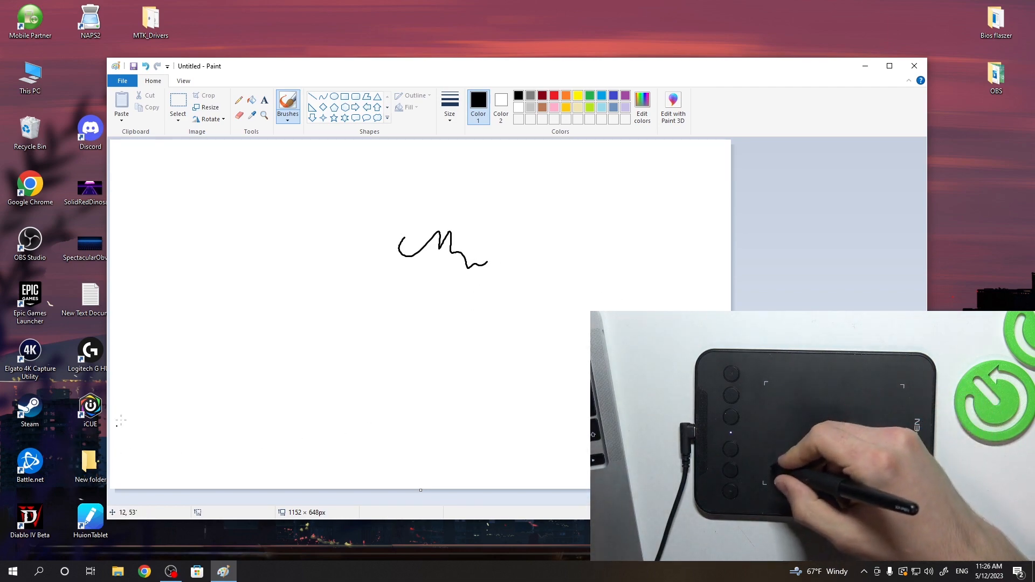
Draw four short test strokes across the Paint canvas with the pen
{"action": "left_click_drag", "start_coordinate": [221, 291], "coordinate": [241, 289]}
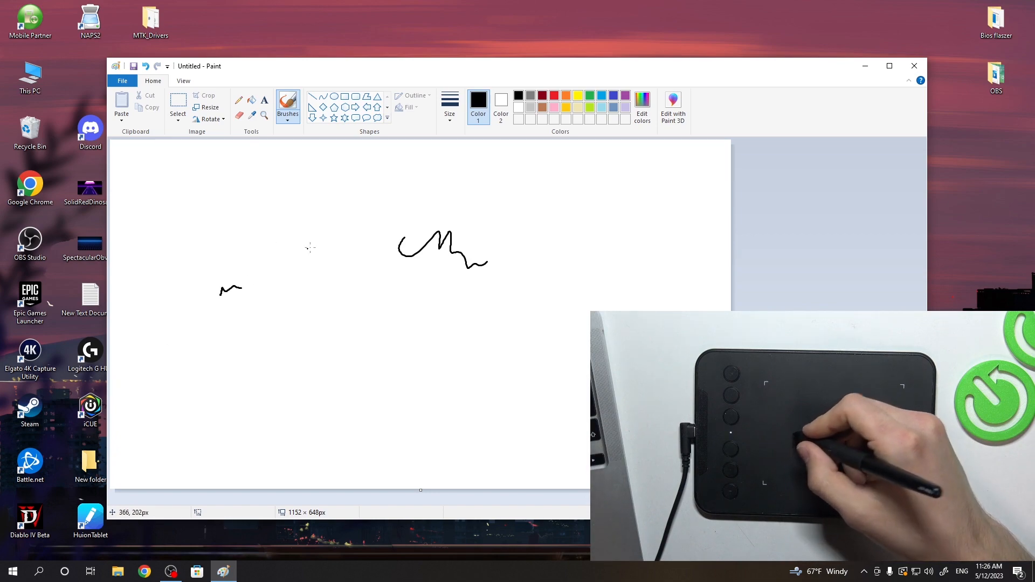
{"action": "left_click_drag", "start_coordinate": [153, 156], "coordinate": [220, 205]}
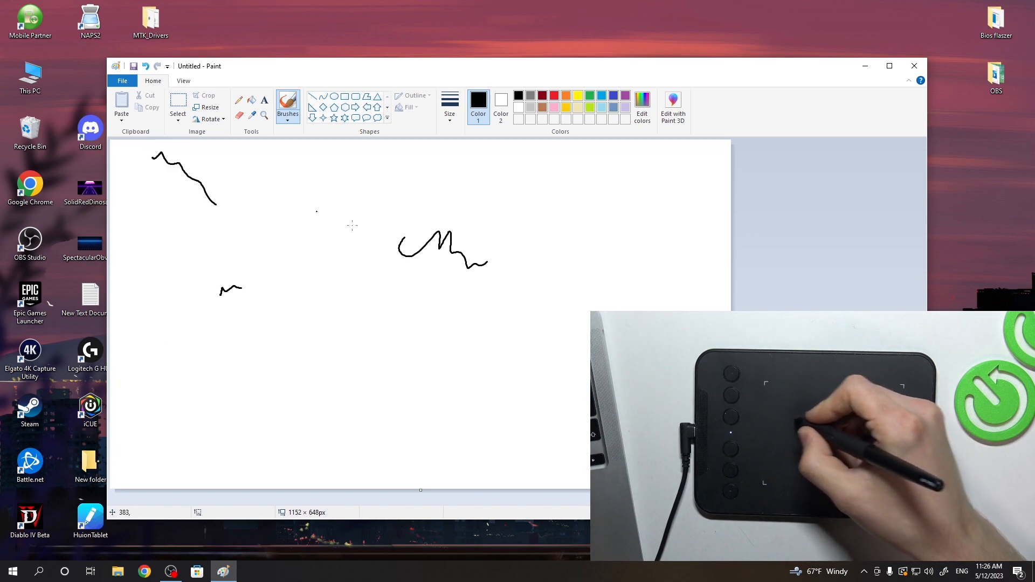
{"action": "left_click_drag", "start_coordinate": [346, 261], "coordinate": [356, 274]}
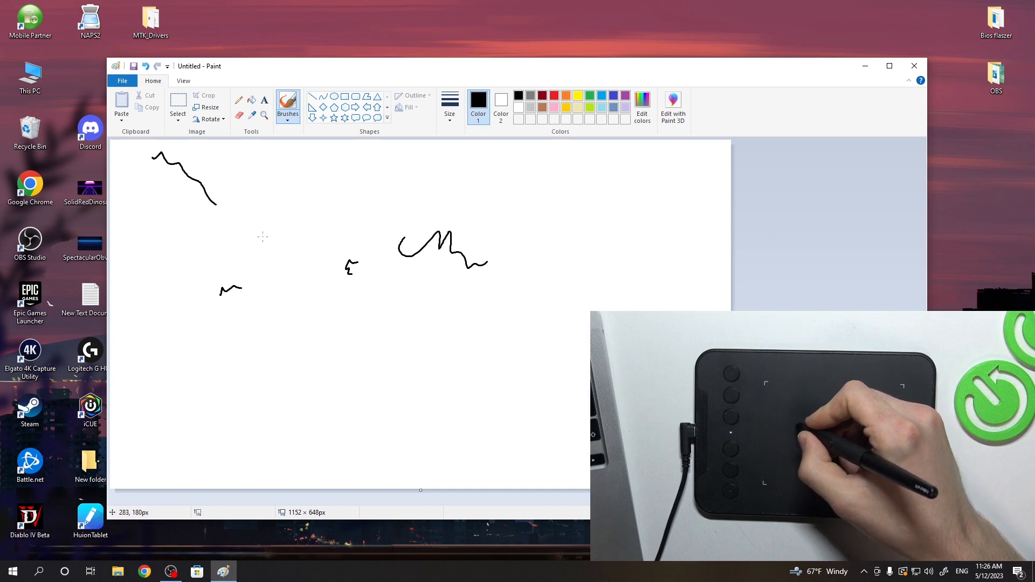
{"action": "left_click_drag", "start_coordinate": [289, 222], "coordinate": [311, 207]}
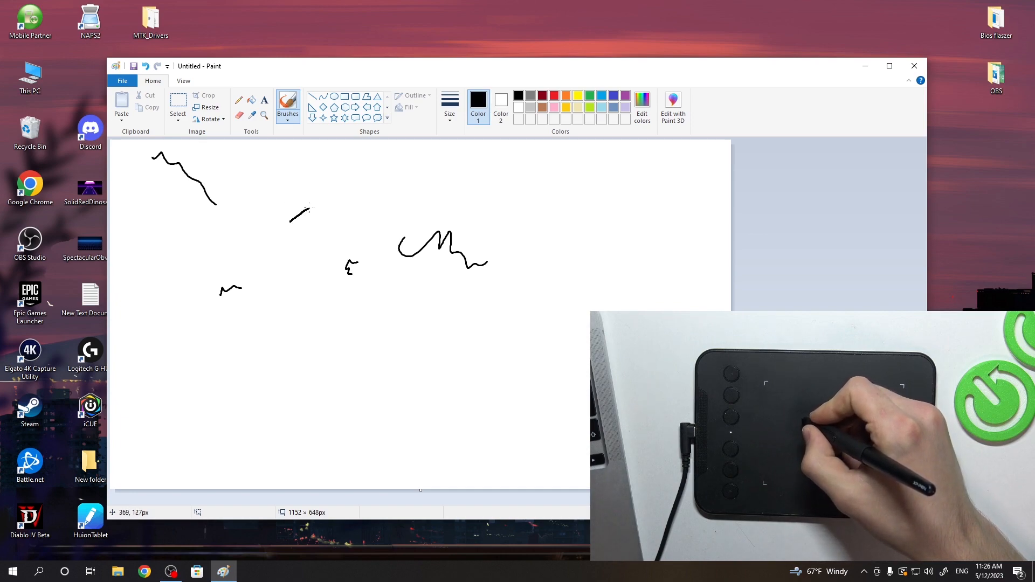
{"action": "mouse_move", "coordinate": [501, 103]}
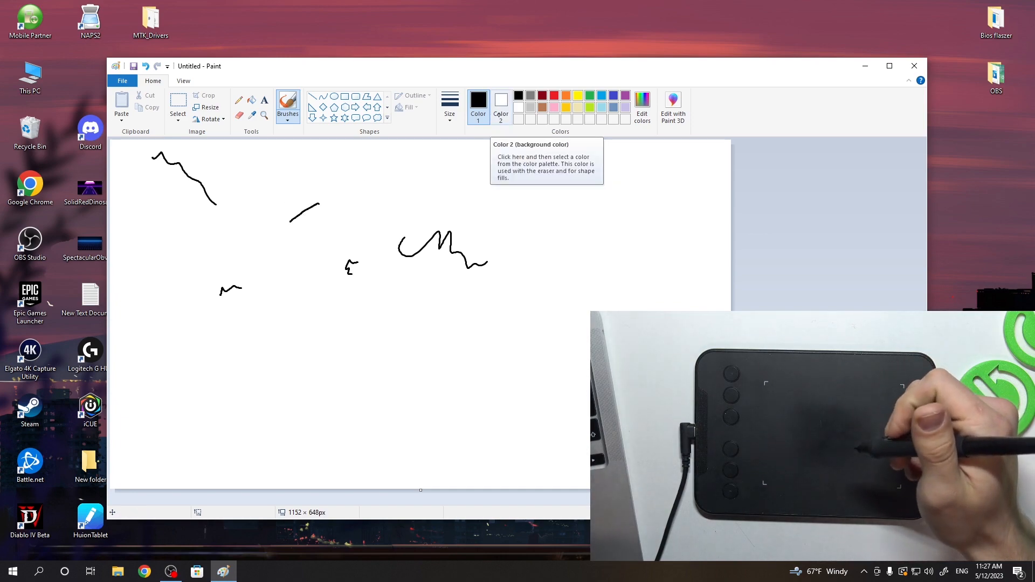
{"action": "mouse_move", "coordinate": [289, 232]}
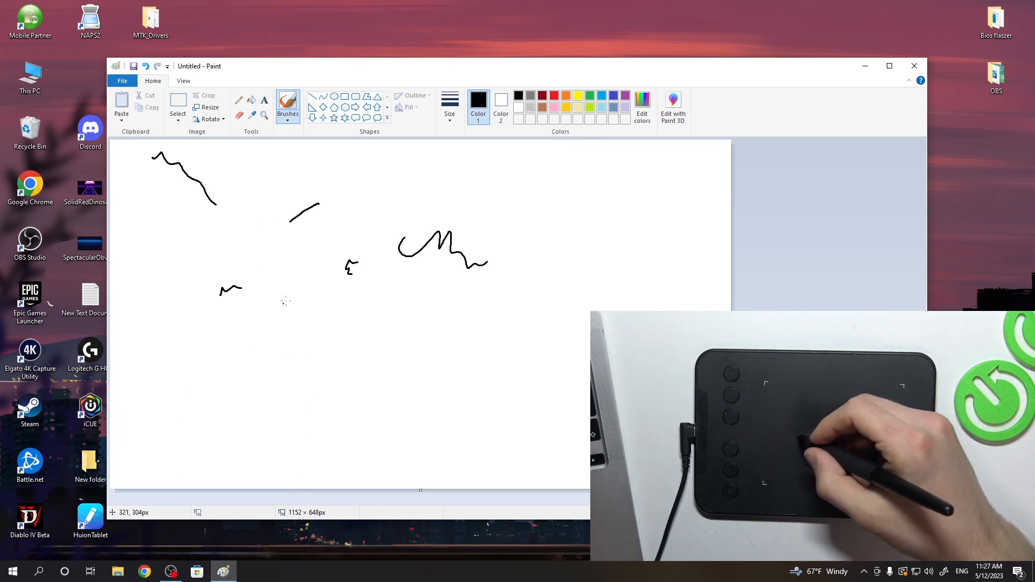
{"action": "mouse_move", "coordinate": [324, 406]}
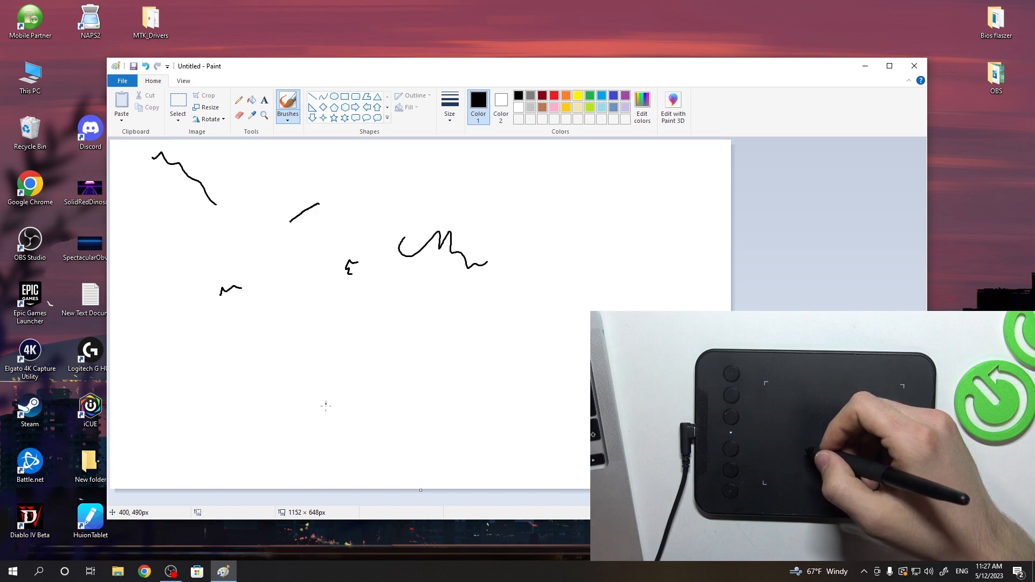
Draw lower strokes and a row of loops, then close Paint without saving
{"action": "left_click_drag", "start_coordinate": [333, 426], "coordinate": [350, 423]}
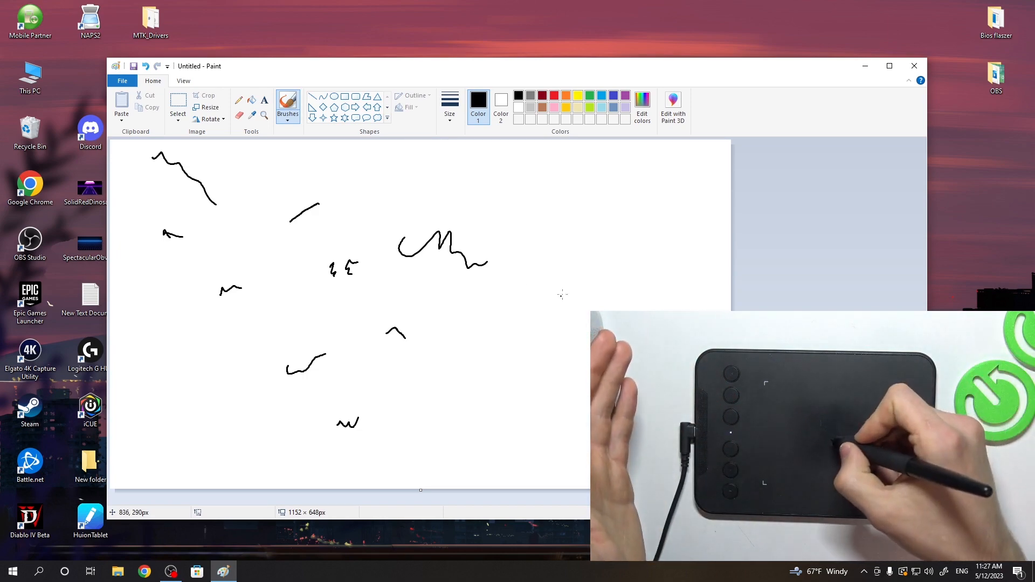
{"action": "left_click_drag", "start_coordinate": [499, 294], "coordinate": [608, 300]}
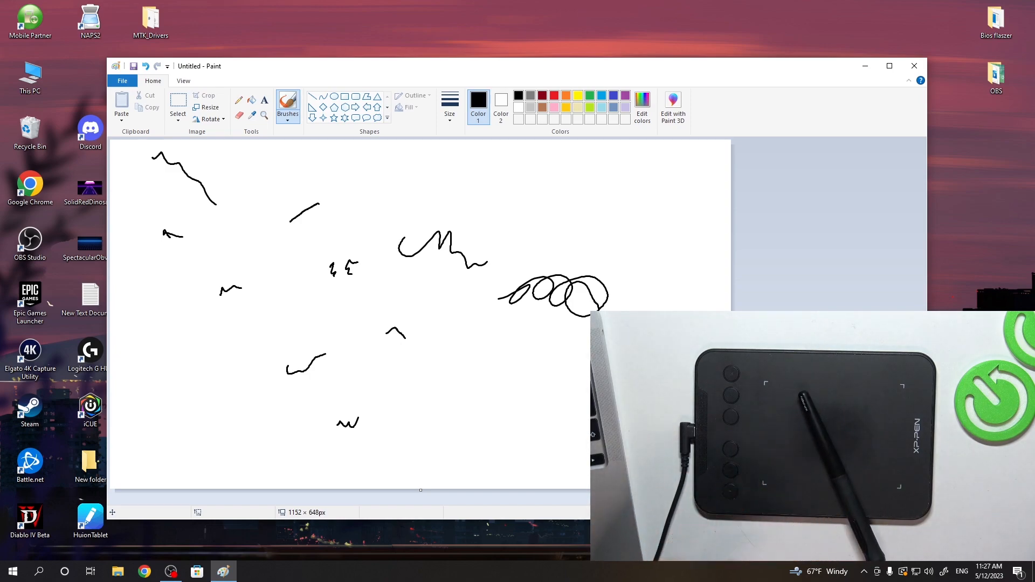
{"action": "left_click", "coordinate": [914, 65]}
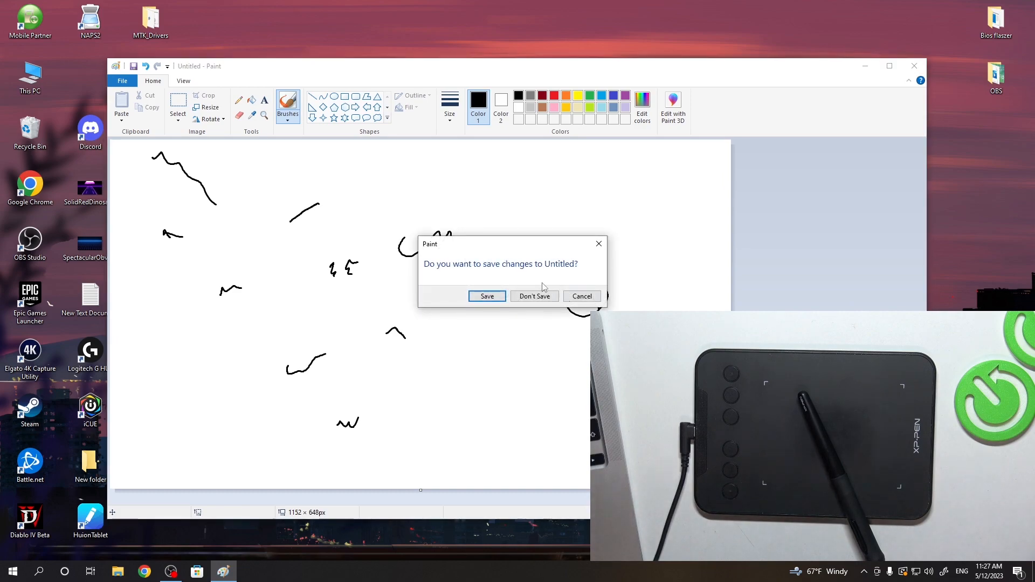
{"action": "left_click", "coordinate": [533, 296]}
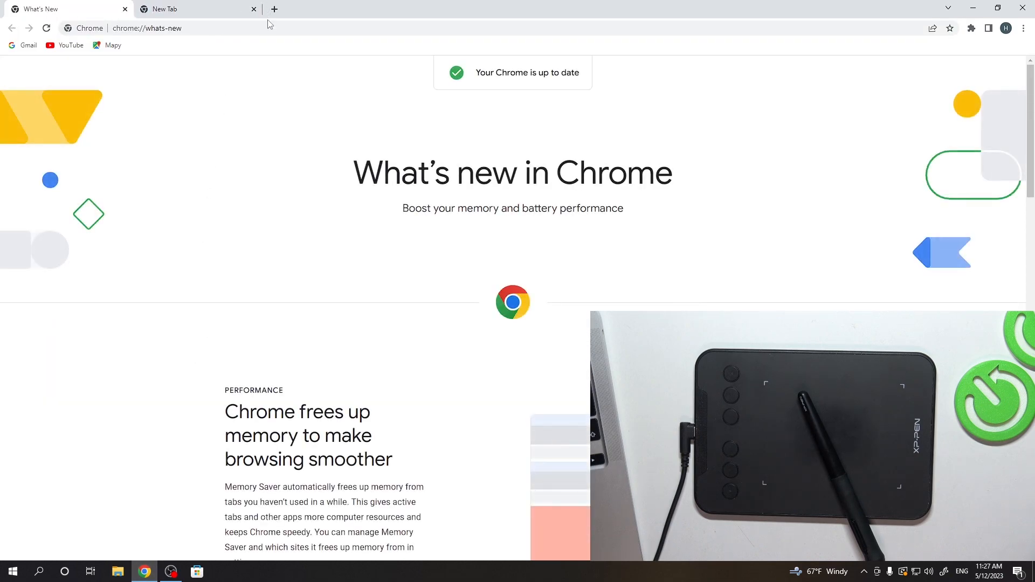
Search 'xp pen drivers' and open XP-Pen's Deco Series downloads for the Deco mini4
{"action": "type", "text": "x"}
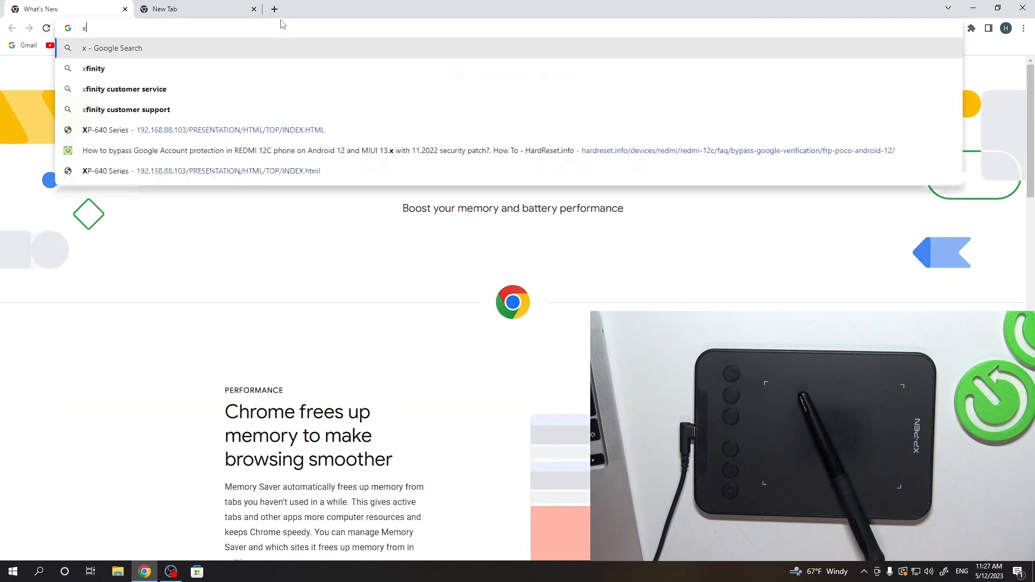
{"action": "type", "text": "p pen drivers"}
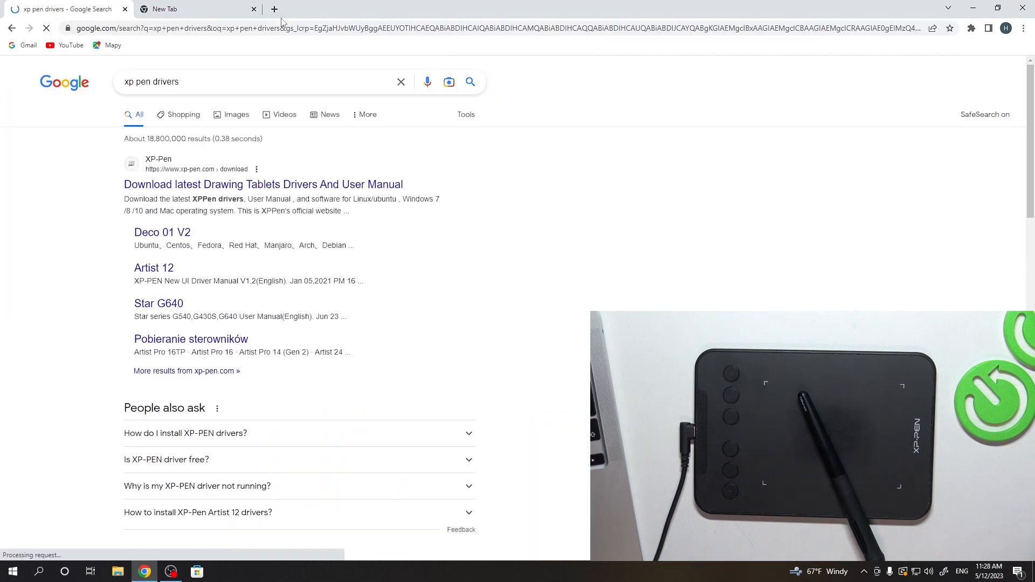
{"action": "left_click", "coordinate": [263, 185]}
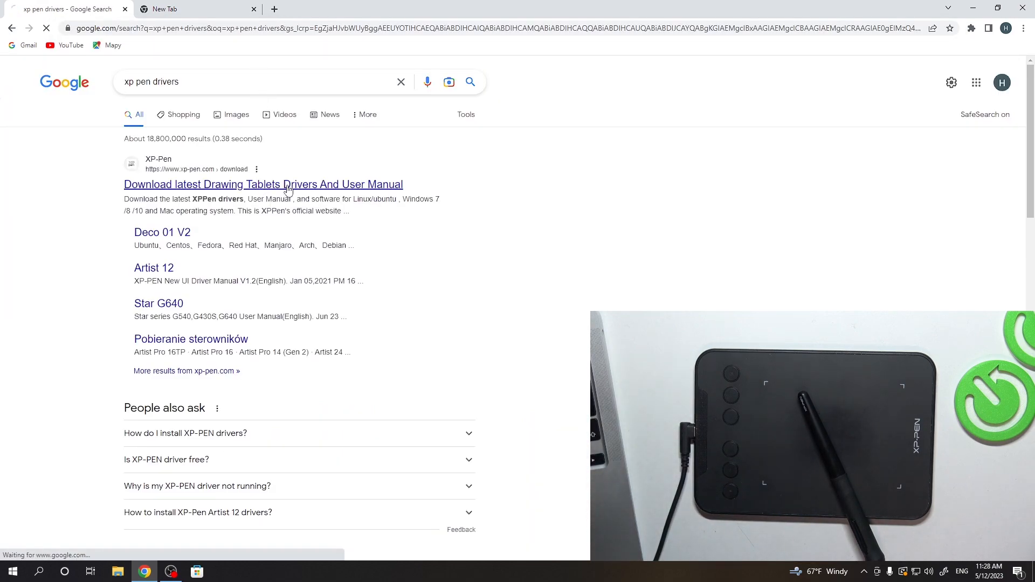
{"action": "left_click", "coordinate": [263, 184]}
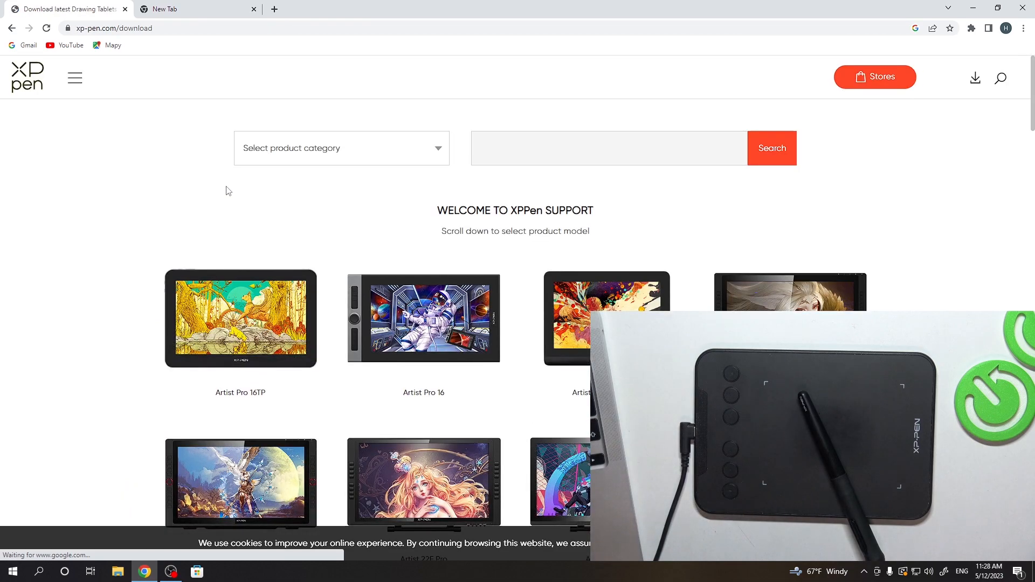
{"action": "left_click", "coordinate": [340, 147]}
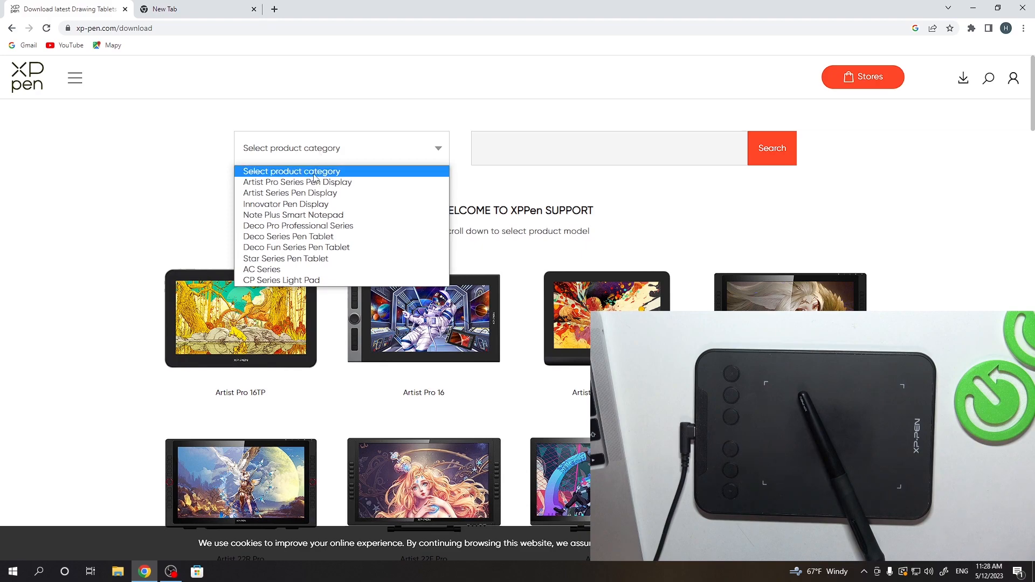
{"action": "mouse_move", "coordinate": [288, 236]}
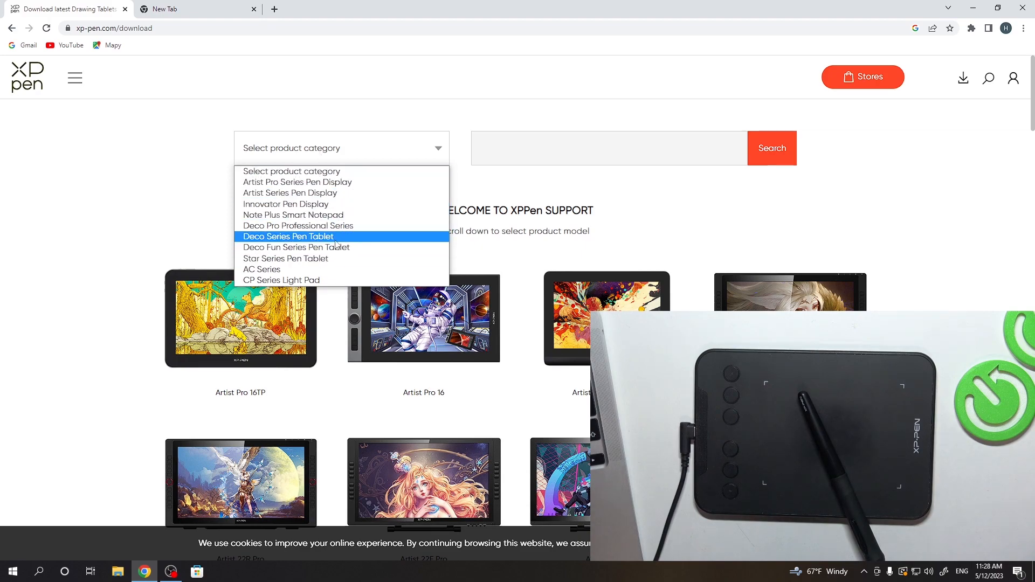
{"action": "mouse_move", "coordinate": [297, 247]}
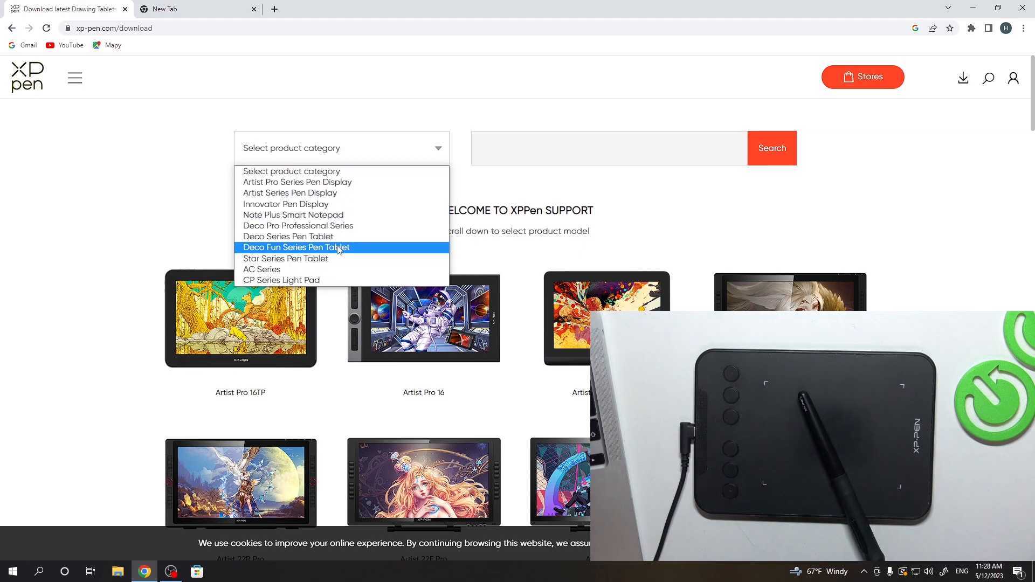
{"action": "mouse_move", "coordinate": [289, 236]}
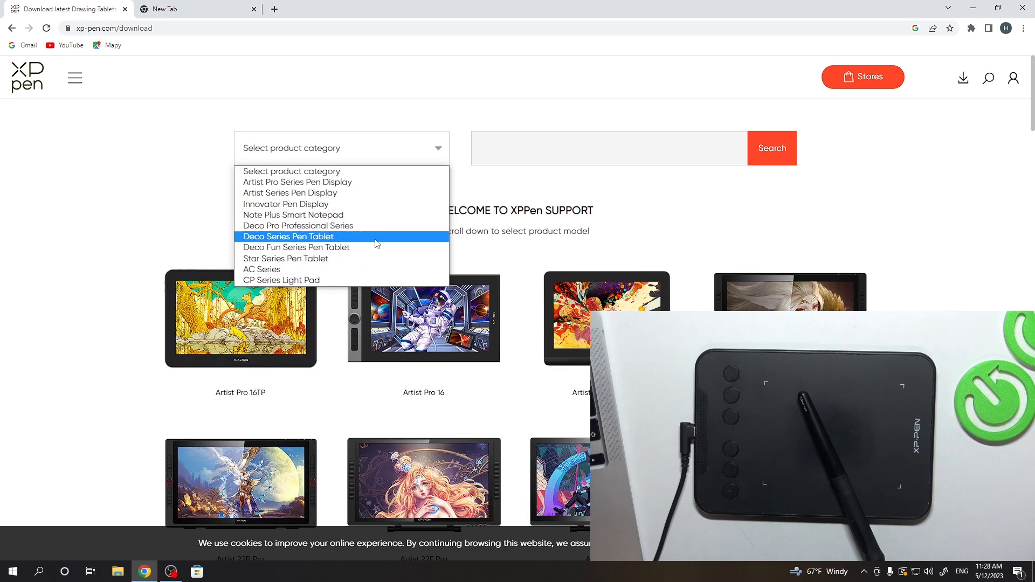
{"action": "left_click", "coordinate": [288, 236]}
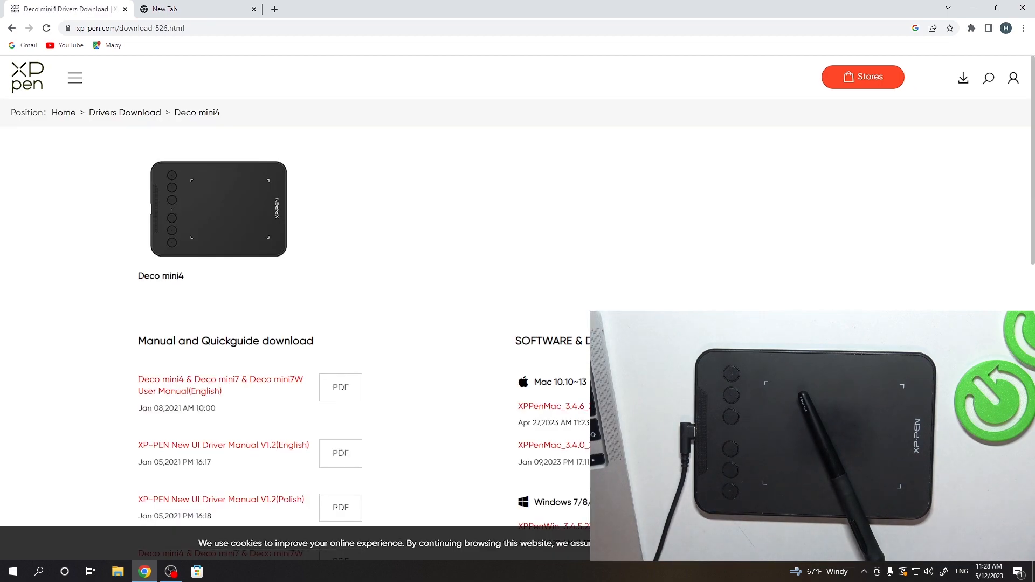
Scroll the Deco mini4 page to the Windows XPPenWin_3.4.5.230420 driver download
{"action": "scroll", "scroll_direction": "down", "scroll_amount": 3}
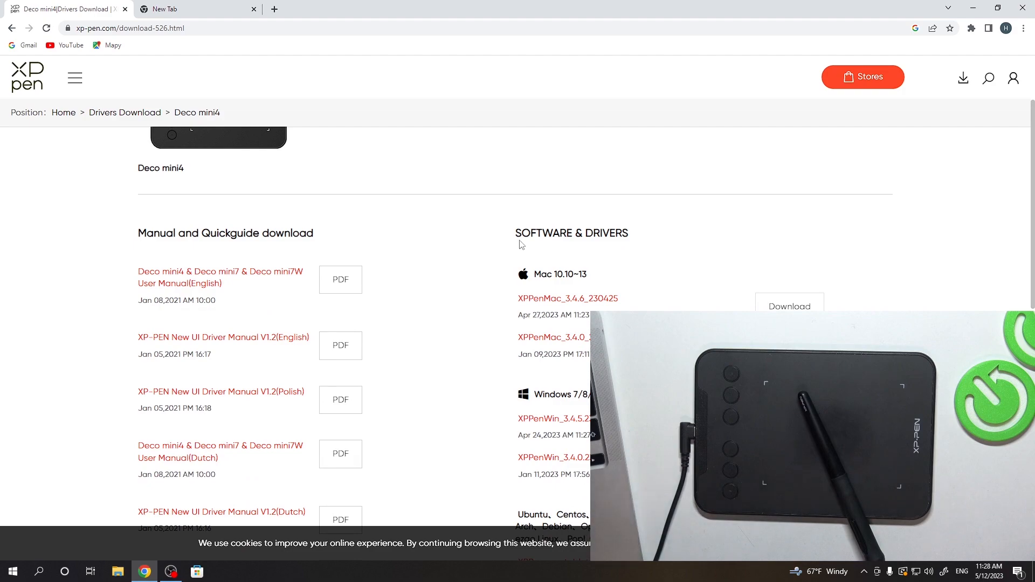
{"action": "scroll", "scroll_direction": "down", "scroll_amount": 3}
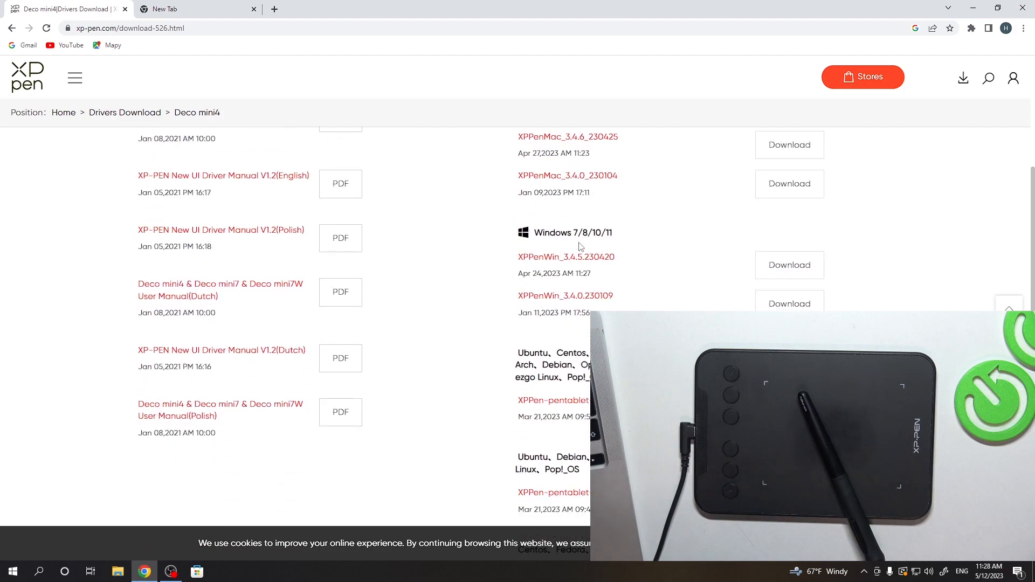
{"action": "mouse_move", "coordinate": [592, 244]}
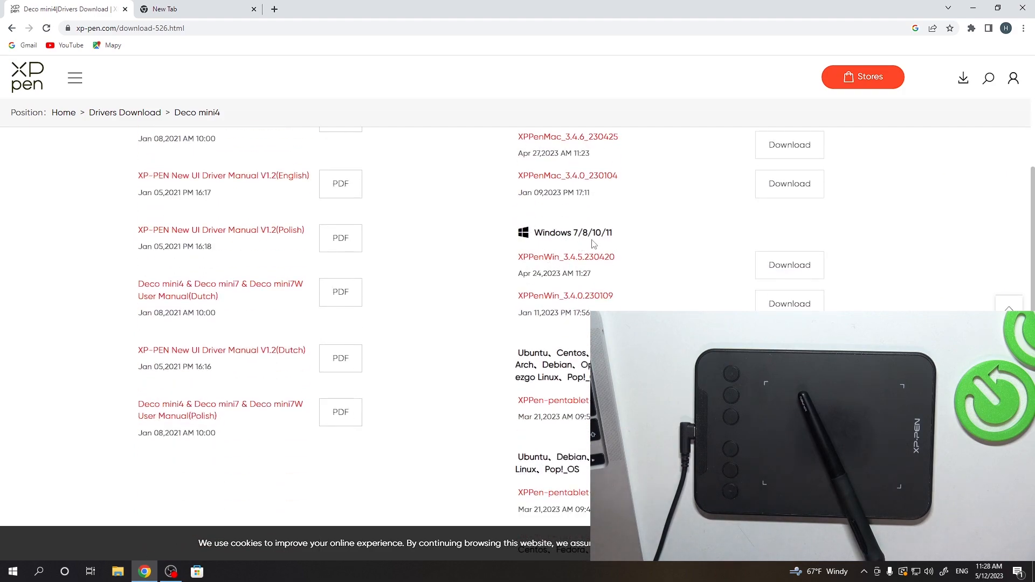
{"action": "mouse_move", "coordinate": [667, 265]}
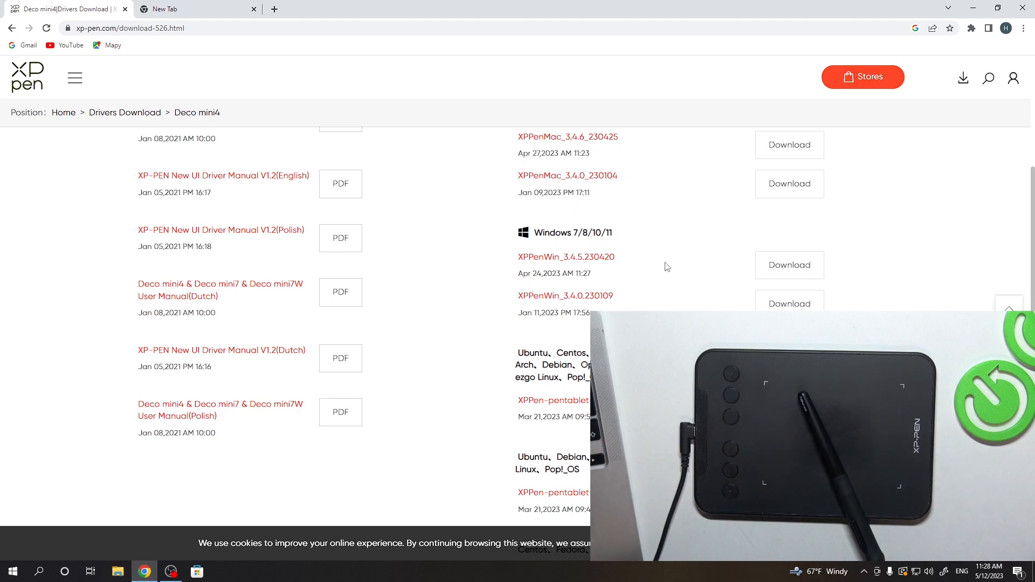
{"action": "mouse_move", "coordinate": [570, 323]}
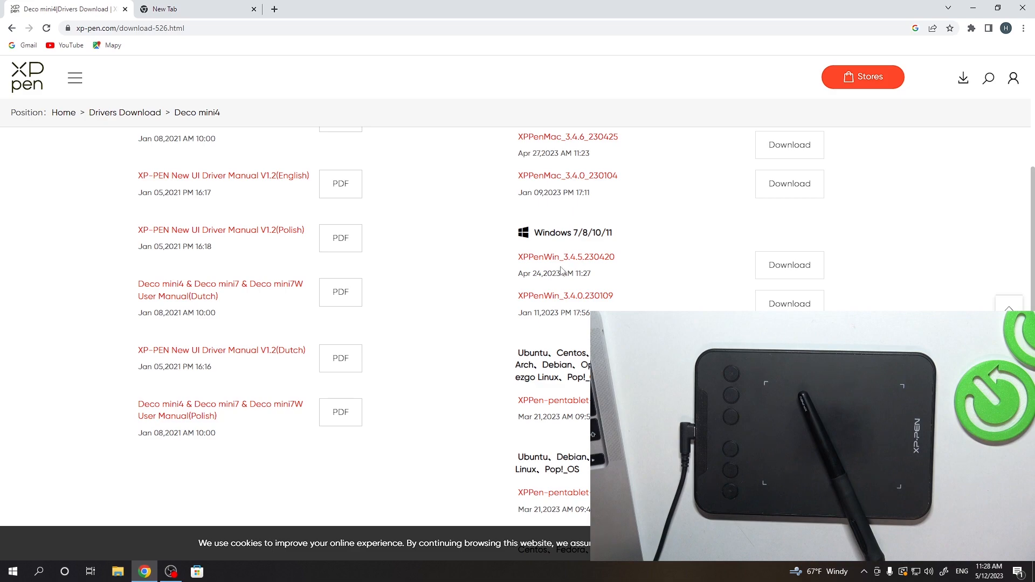
{"action": "scroll", "scroll_direction": "down", "scroll_amount": 3}
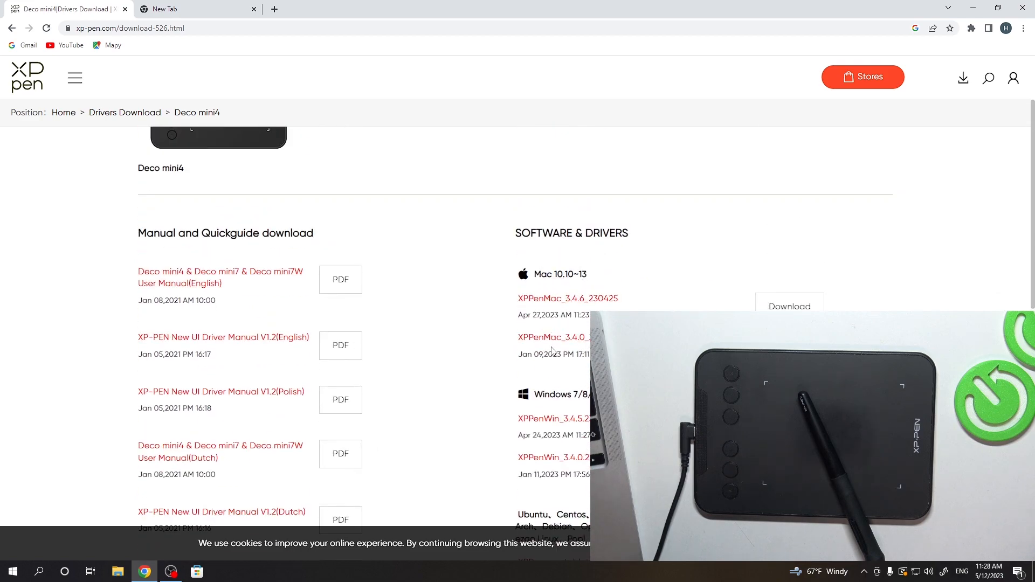
{"action": "mouse_move", "coordinate": [566, 363]}
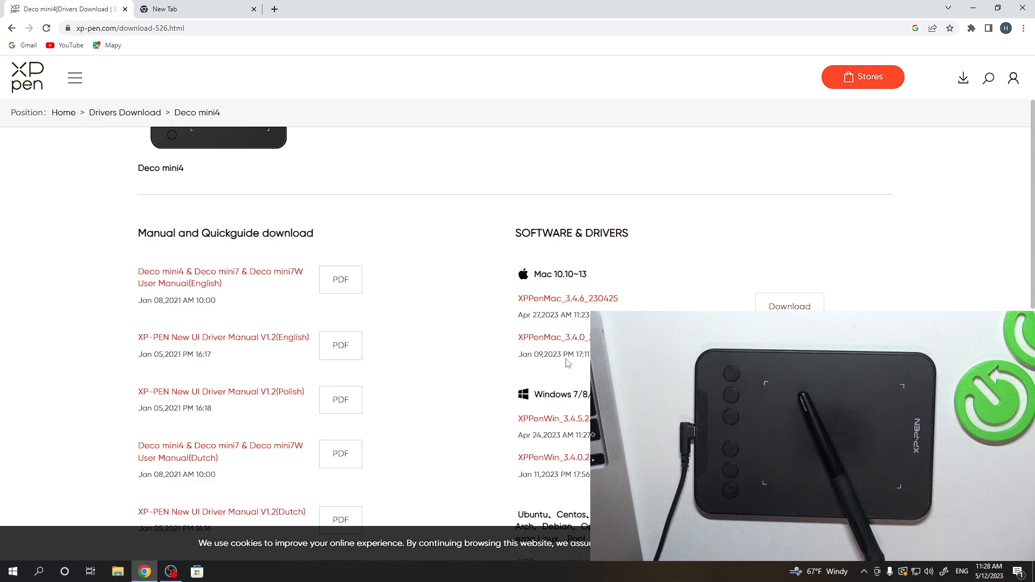
{"action": "mouse_move", "coordinate": [561, 325]}
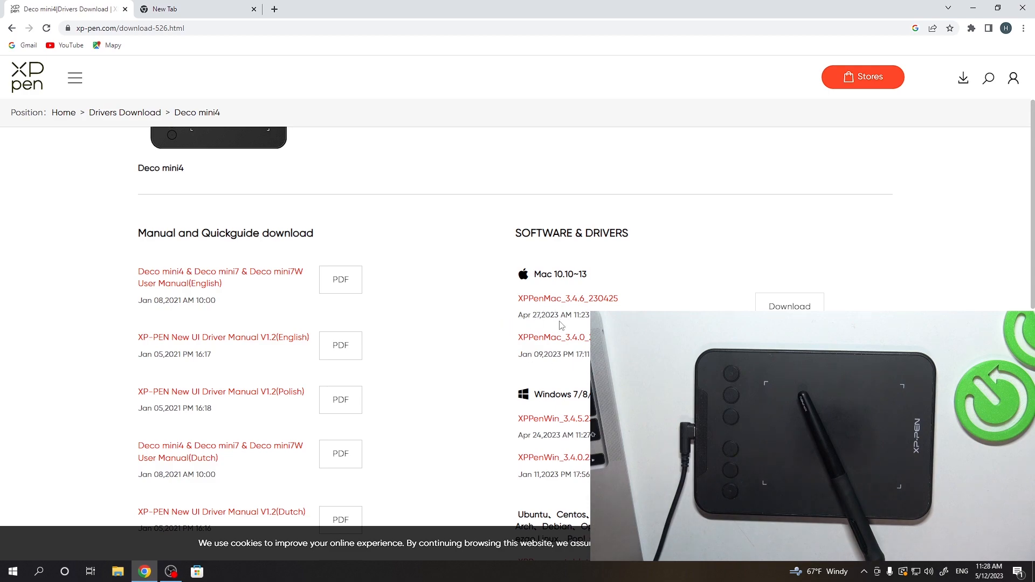
{"action": "scroll", "scroll_direction": "down", "scroll_amount": 3}
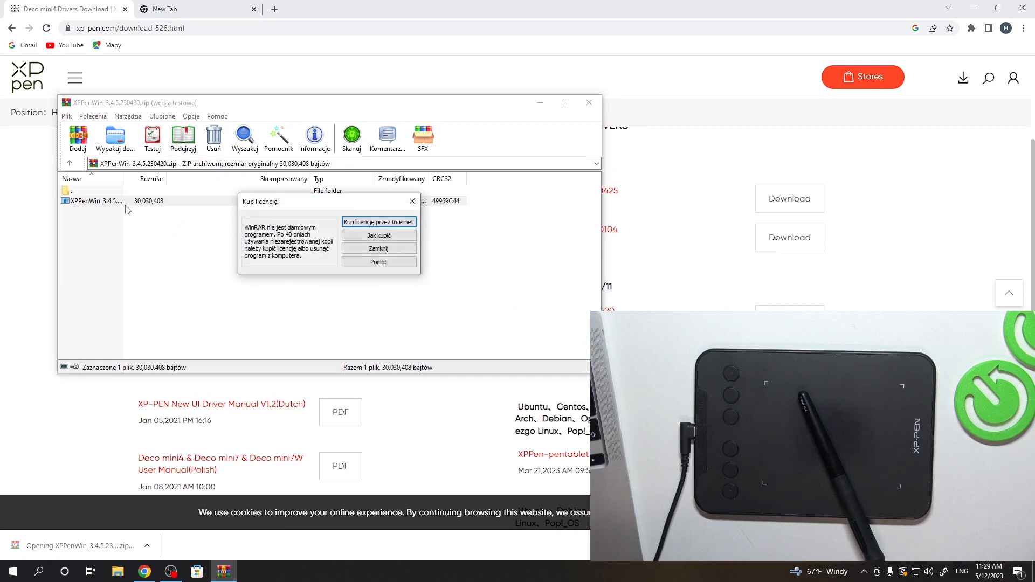
Dismiss the WinRAR 'Kup licencję' notice and close the driver archive
{"action": "left_click", "coordinate": [378, 248]}
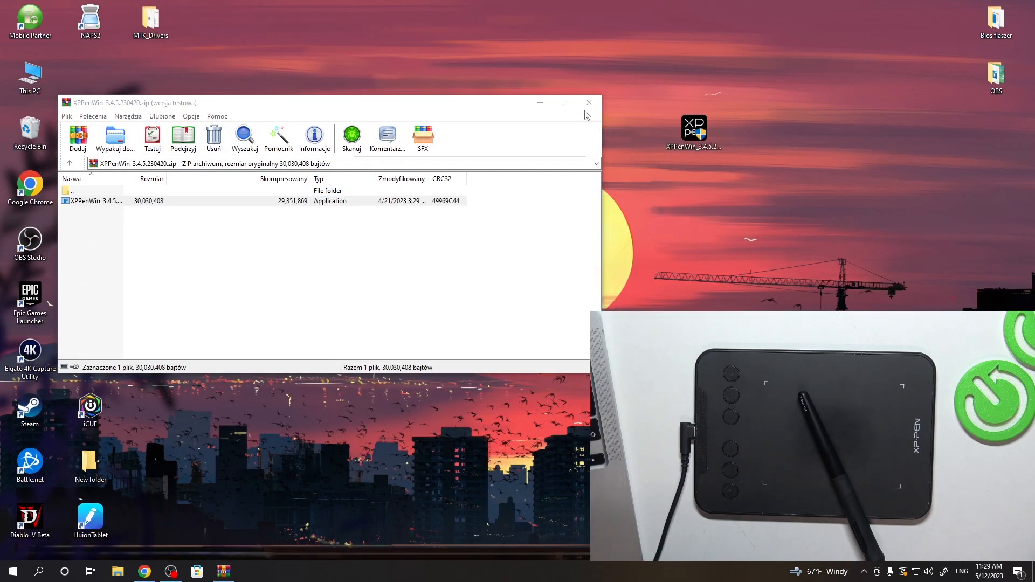
{"action": "left_click", "coordinate": [587, 102]}
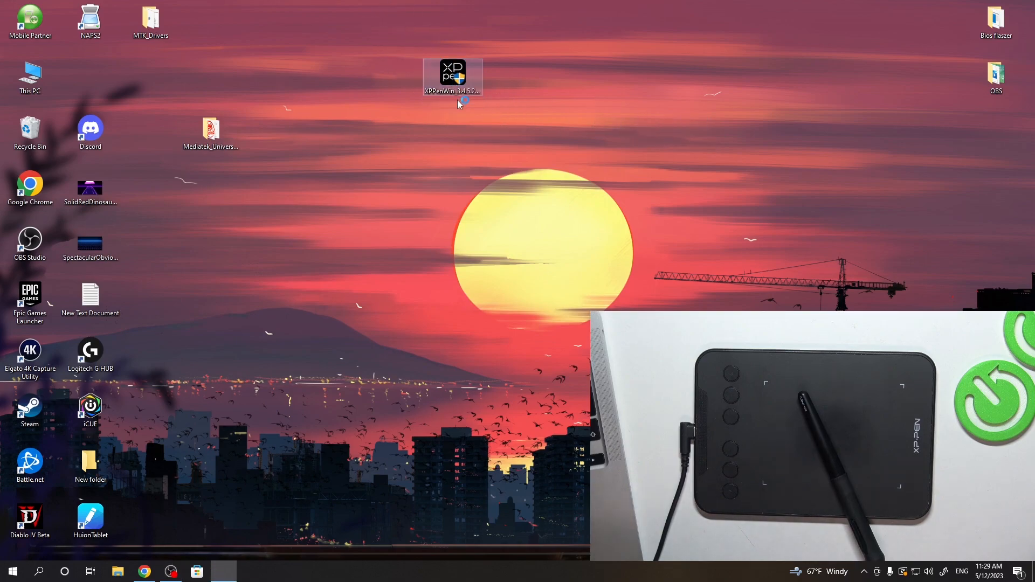
Launch the XPPenWin setup, then exit at the antivirus warning without installing
{"action": "double_click", "coordinate": [452, 74]}
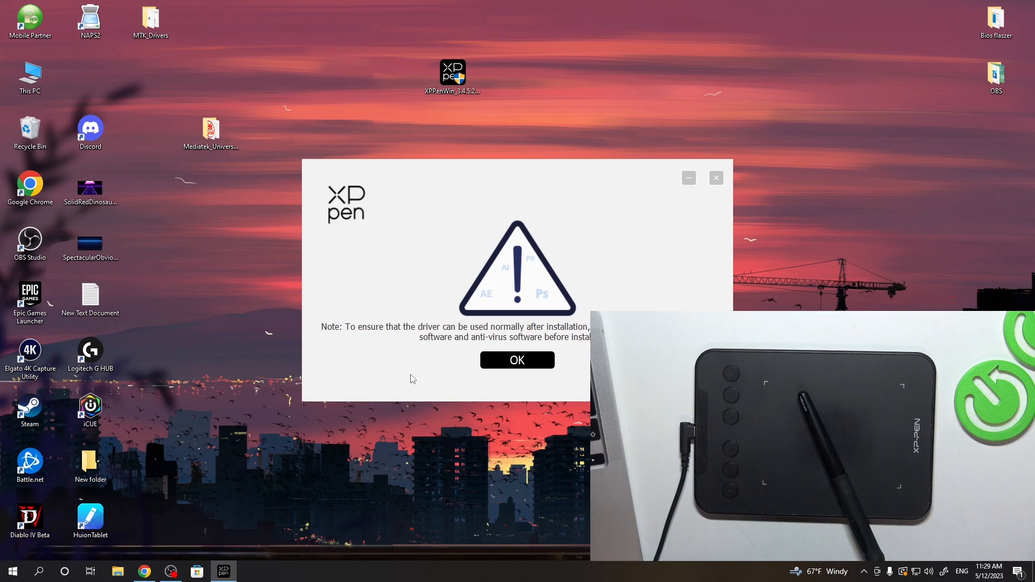
{"action": "mouse_move", "coordinate": [411, 379]}
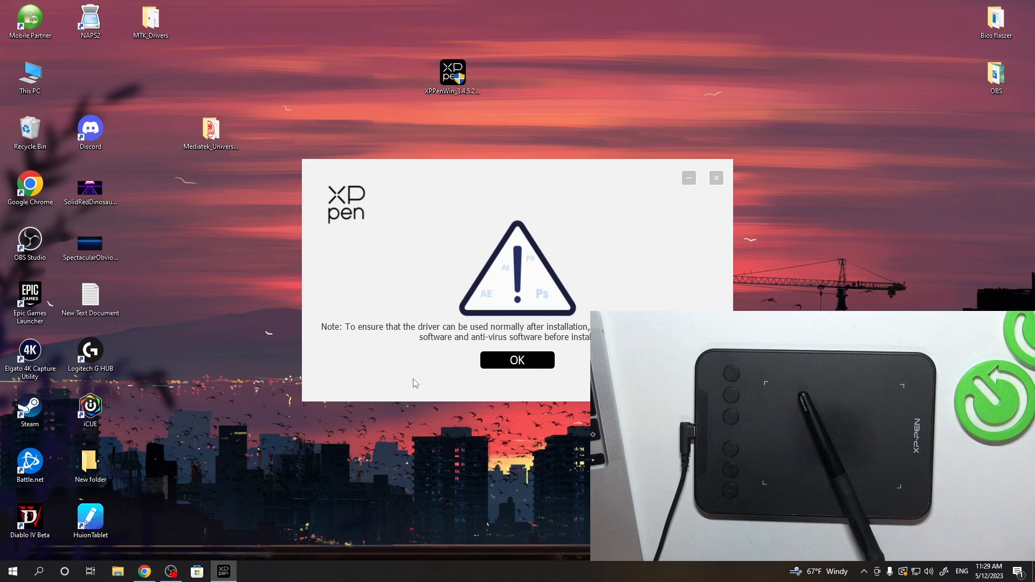
{"action": "mouse_move", "coordinate": [454, 351]}
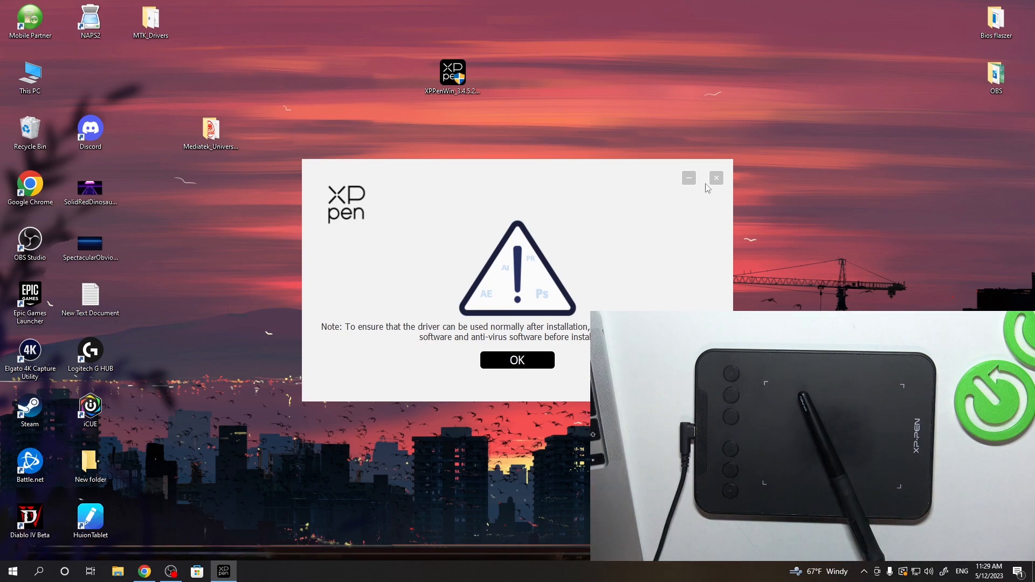
{"action": "left_click", "coordinate": [716, 177]}
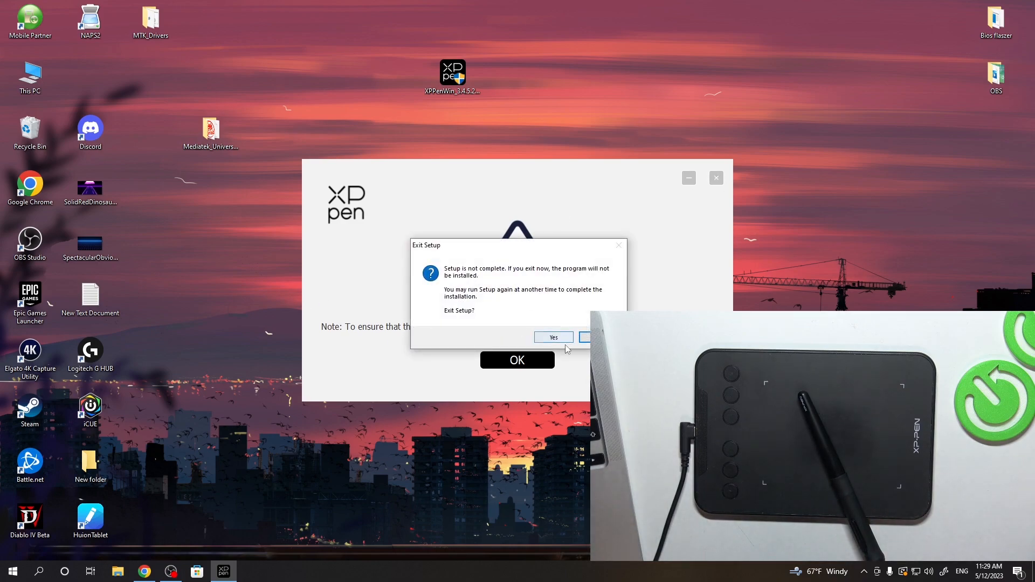
{"action": "left_click", "coordinate": [553, 338]}
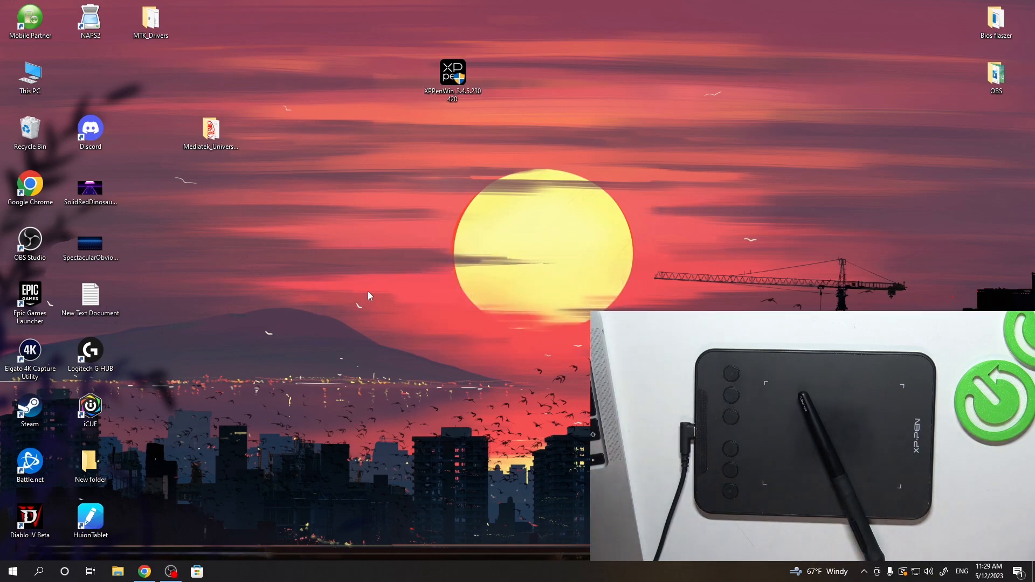
{"action": "mouse_move", "coordinate": [332, 293]}
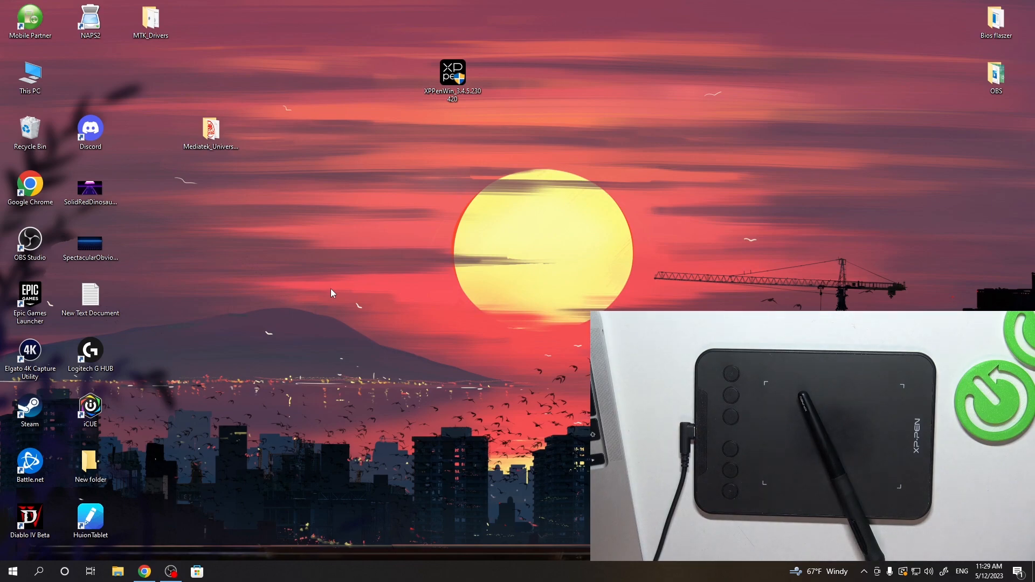
{"action": "mouse_move", "coordinate": [299, 349]}
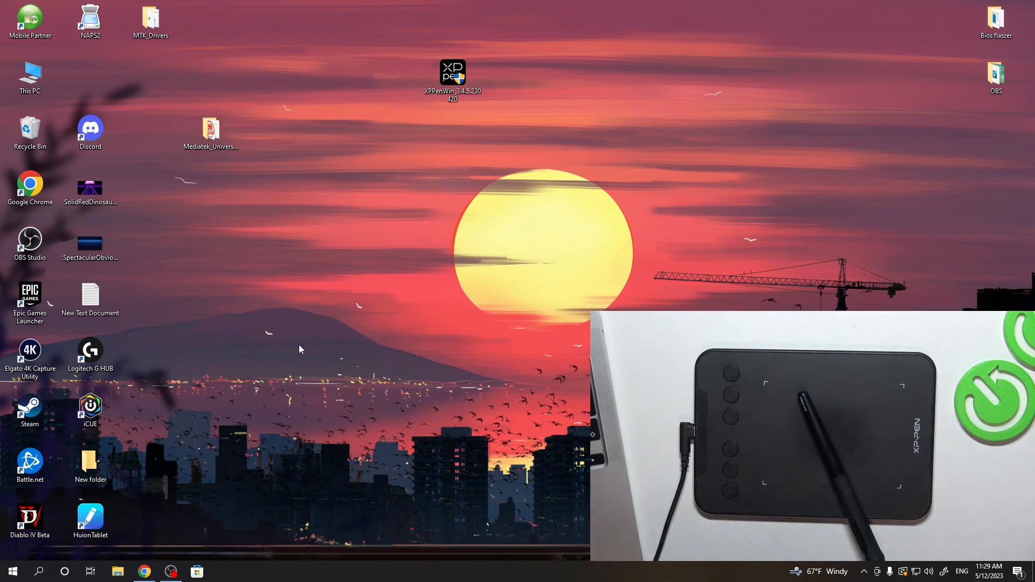
{"action": "left_click", "coordinate": [12, 571]}
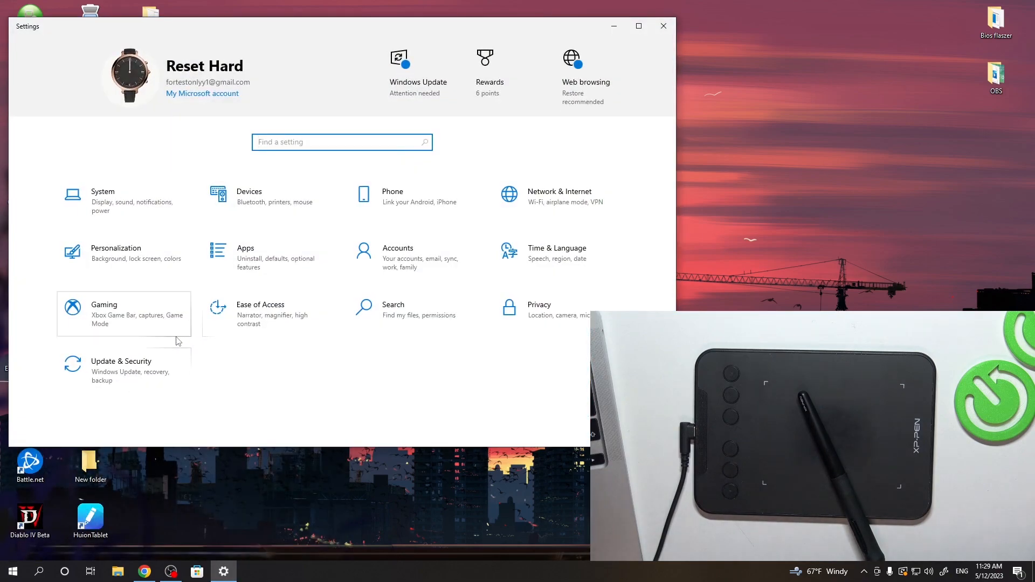
Switch off Windows Security real-time protection, then close Windows Security and Settings
{"action": "left_click", "coordinate": [121, 366]}
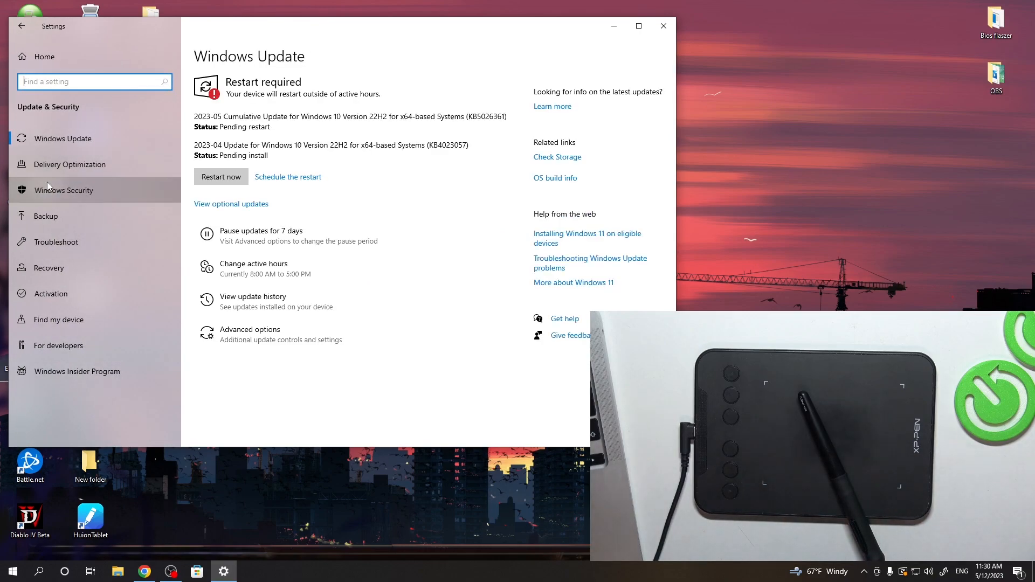
{"action": "left_click", "coordinate": [65, 190]}
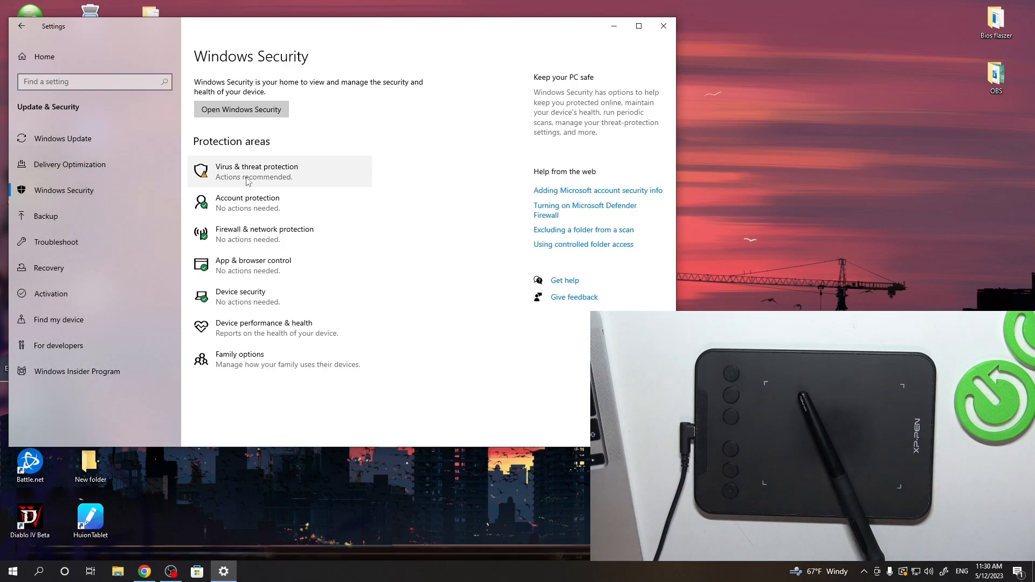
{"action": "left_click", "coordinate": [256, 170]}
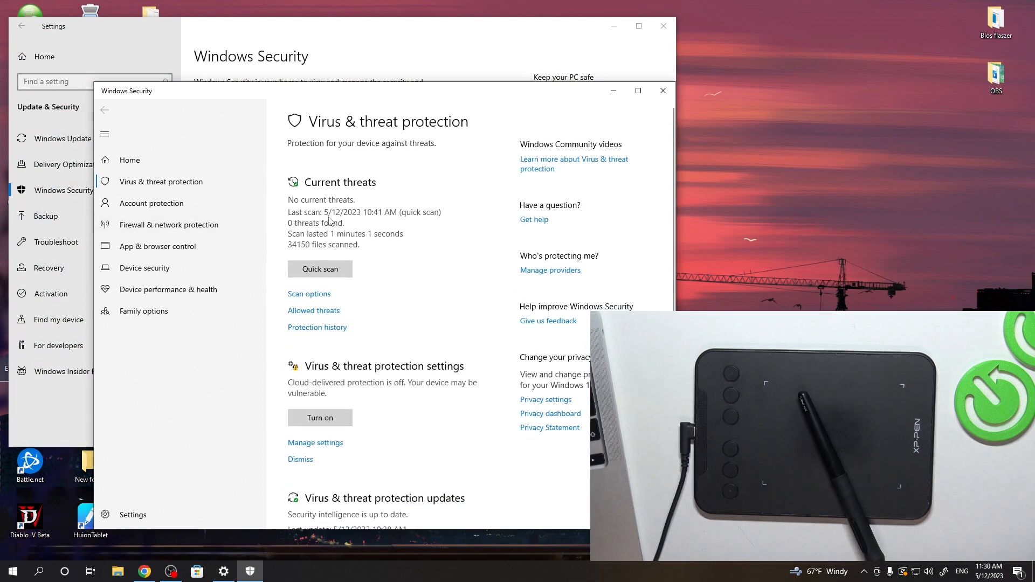
{"action": "scroll", "scroll_direction": "down", "scroll_amount": 3}
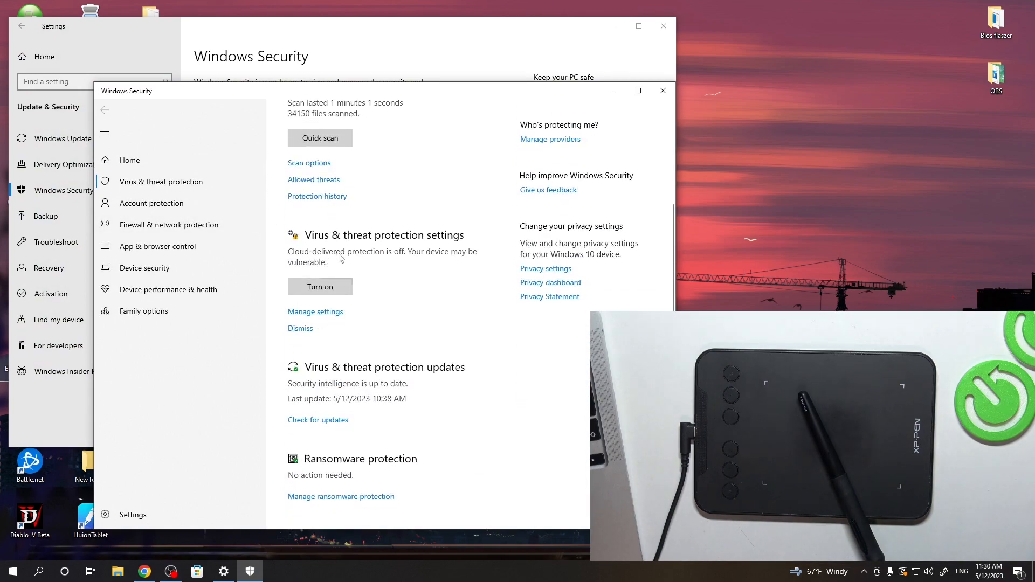
{"action": "left_click", "coordinate": [315, 312]}
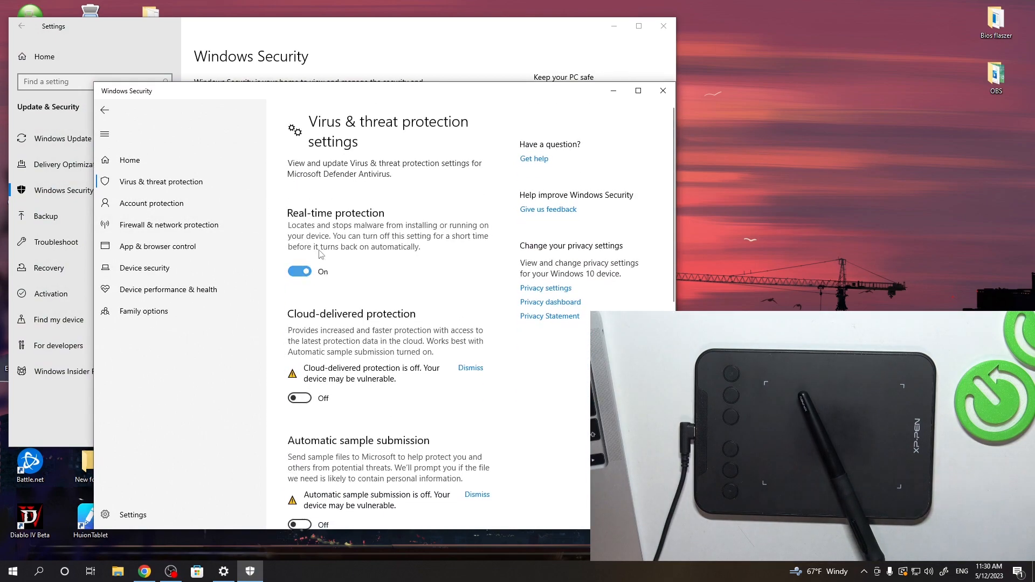
{"action": "left_click", "coordinate": [299, 271]}
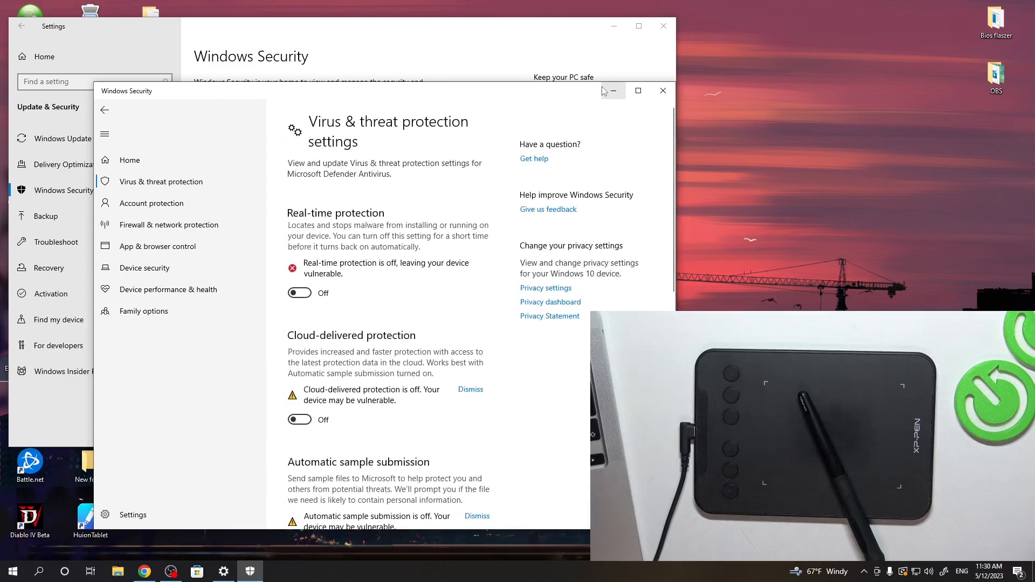
{"action": "left_click", "coordinate": [662, 91]}
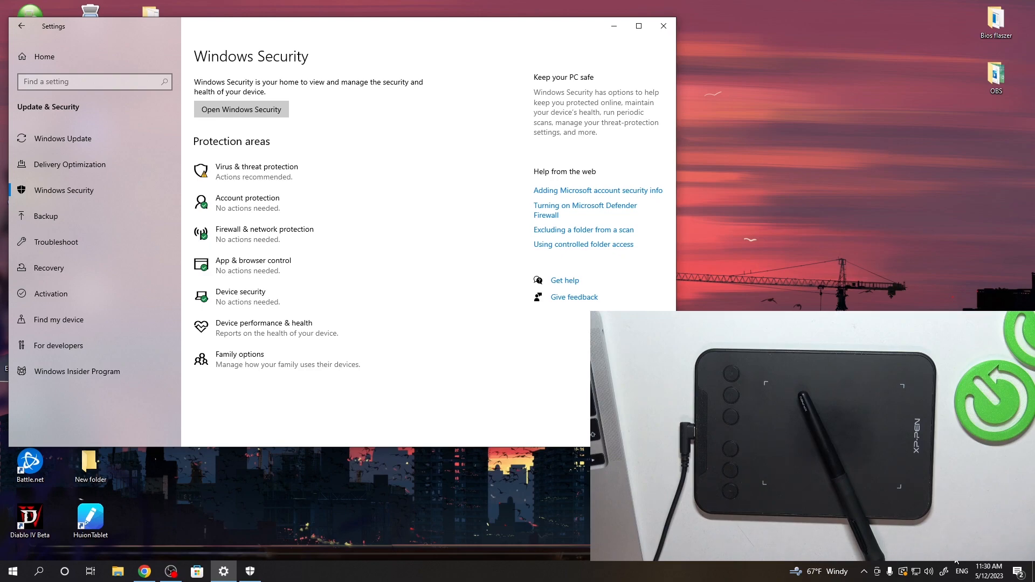
{"action": "left_click", "coordinate": [663, 26]}
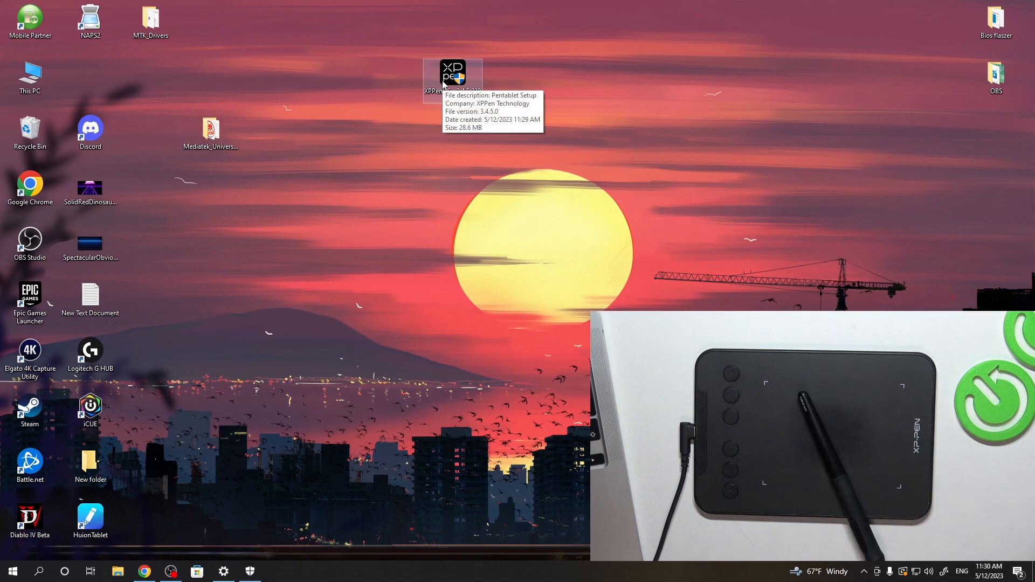
Install the XP-Pen Pentablet driver, accepting the licence and choosing Restart later
{"action": "double_click", "coordinate": [452, 73]}
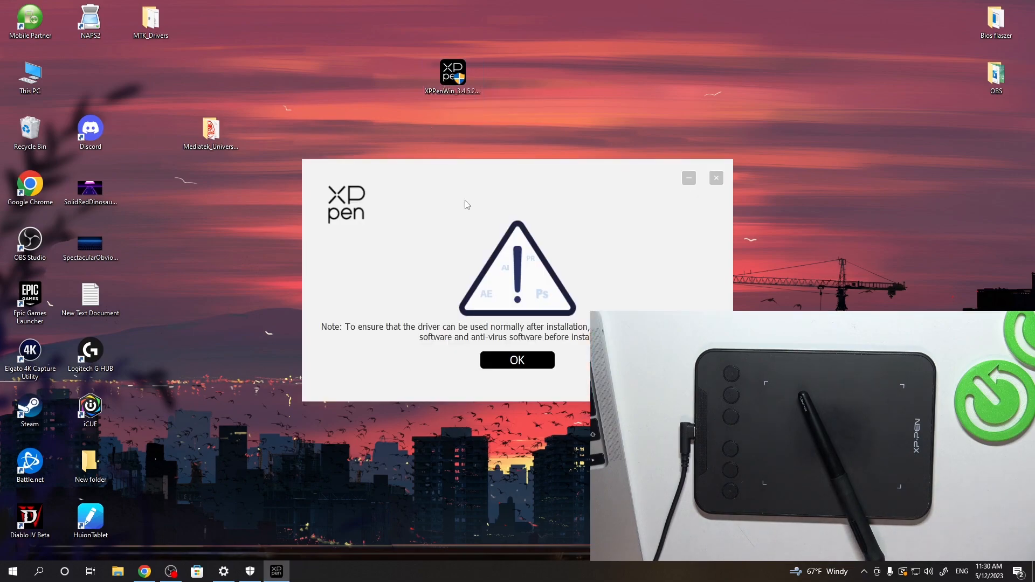
{"action": "left_click", "coordinate": [517, 360]}
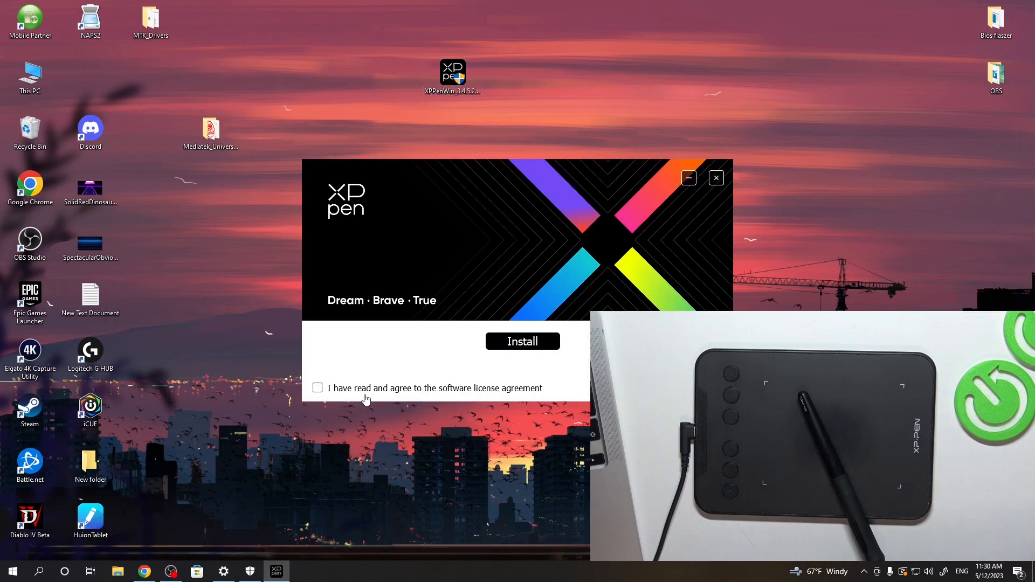
{"action": "left_click", "coordinate": [464, 388]}
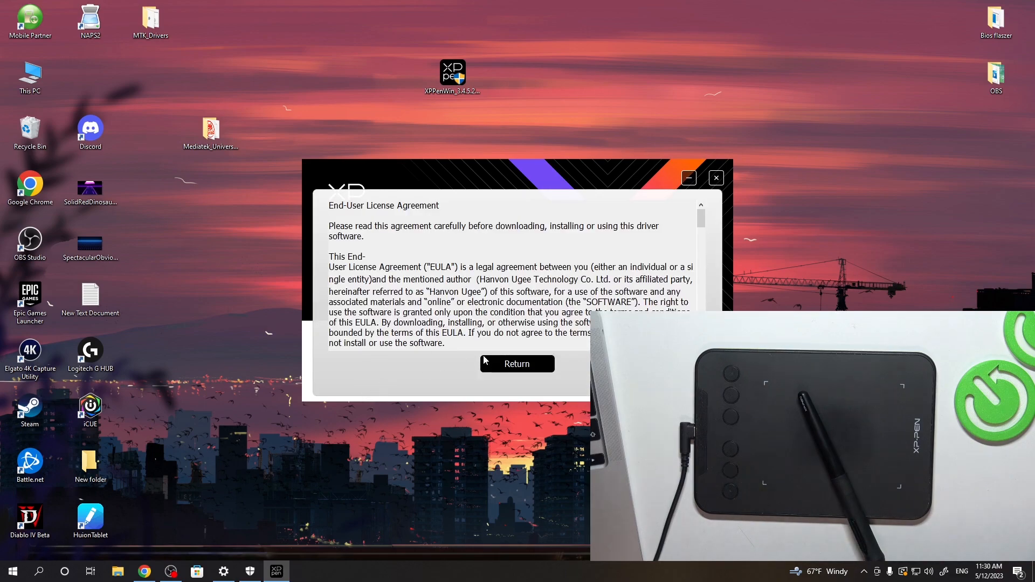
{"action": "left_click", "coordinate": [517, 364]}
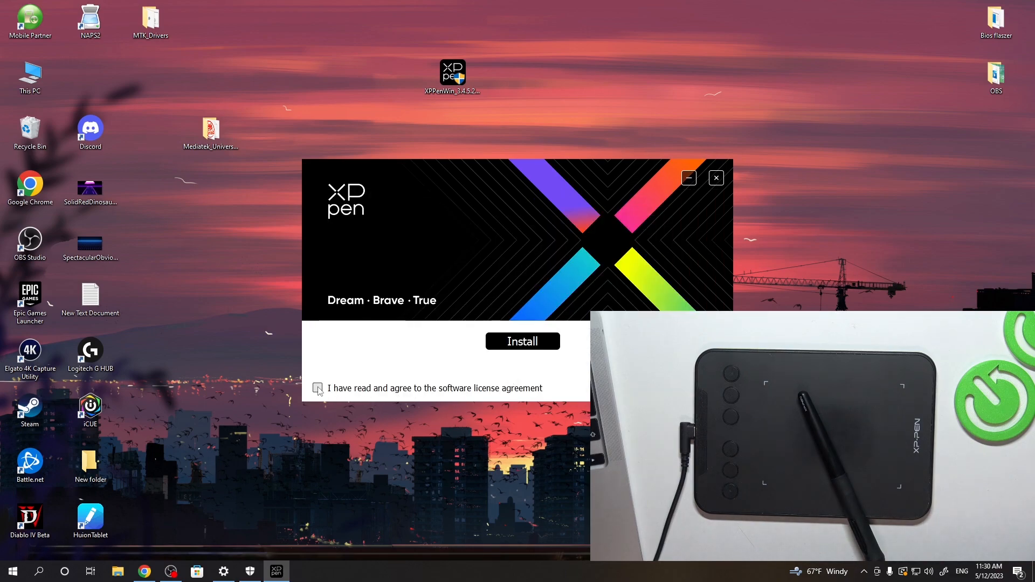
{"action": "left_click", "coordinate": [317, 388]}
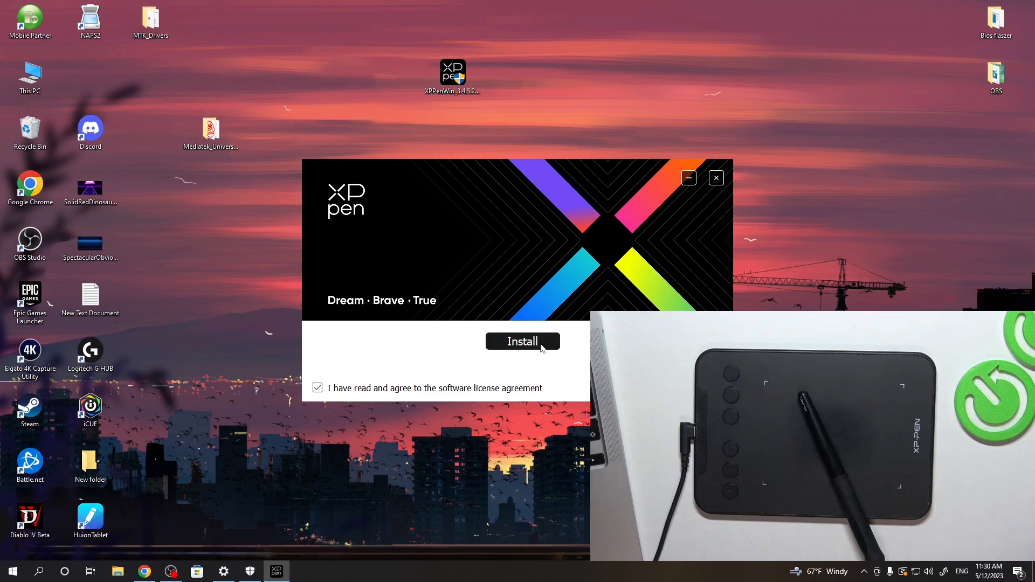
{"action": "left_click", "coordinate": [522, 342]}
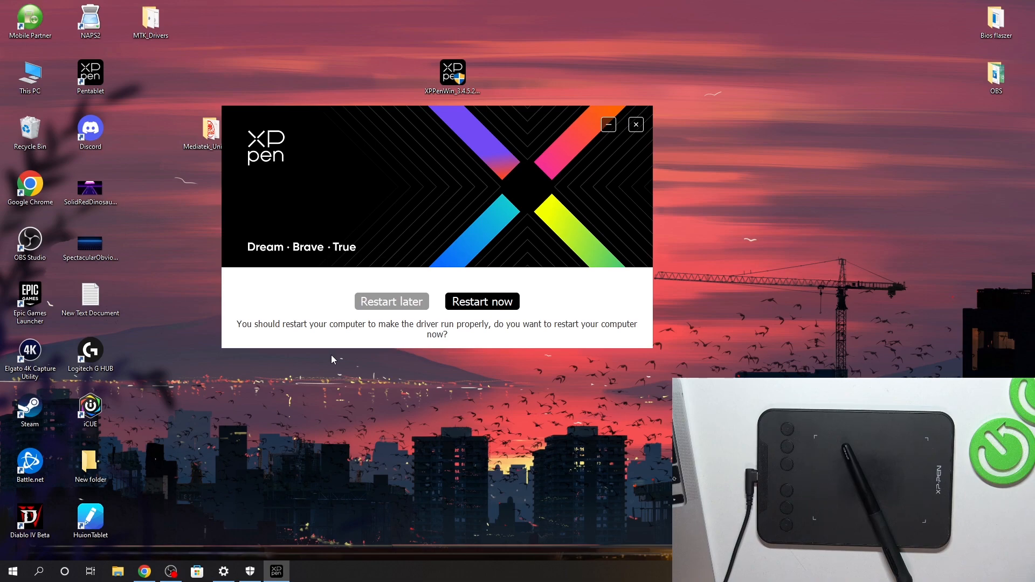
{"action": "left_click", "coordinate": [391, 301]}
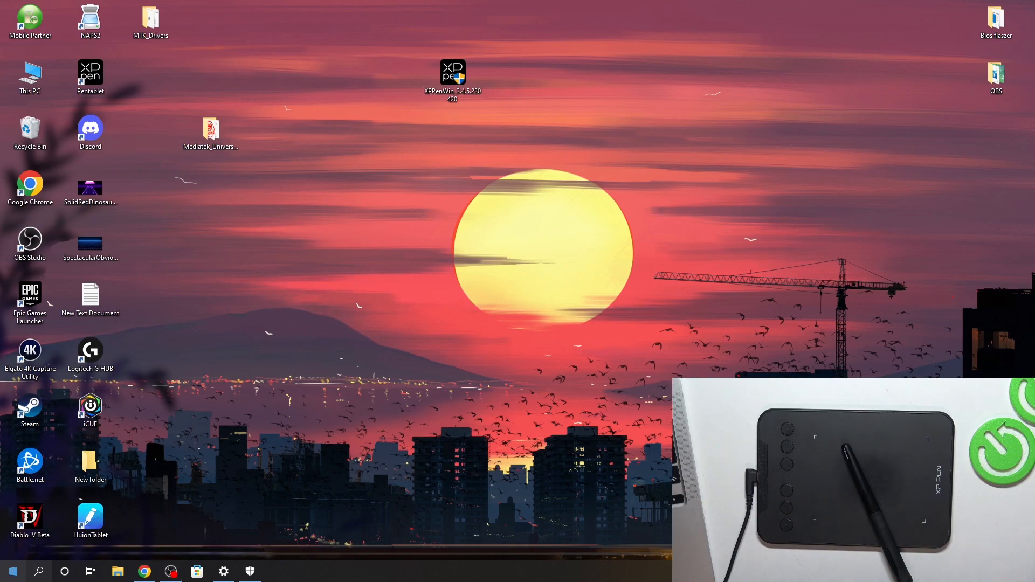
Open the Pentablet app from its desktop shortcut to show the Deco mini4 settings
{"action": "left_click", "coordinate": [12, 570]}
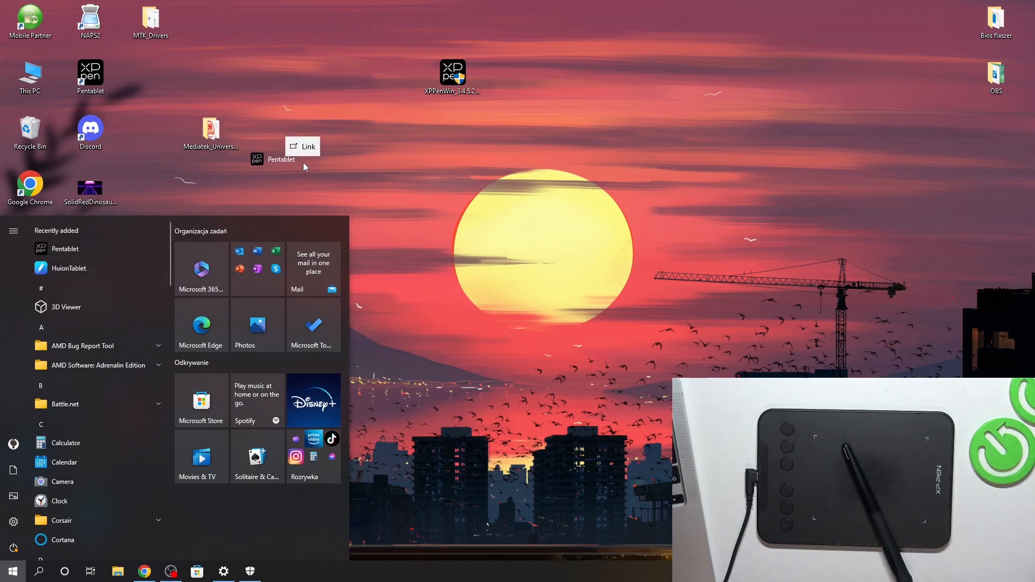
{"action": "left_click", "coordinate": [11, 571]}
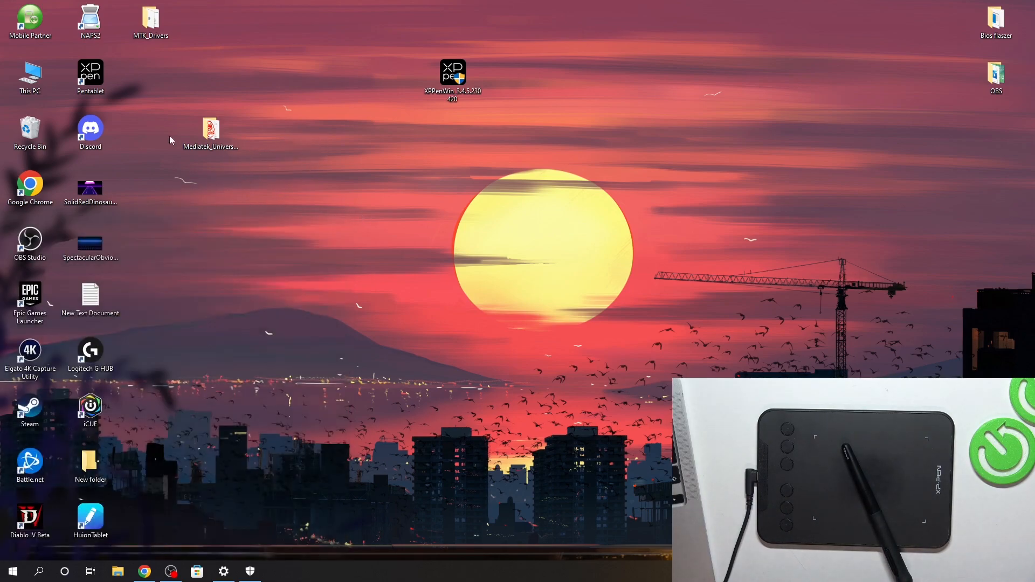
{"action": "left_click", "coordinate": [91, 76]}
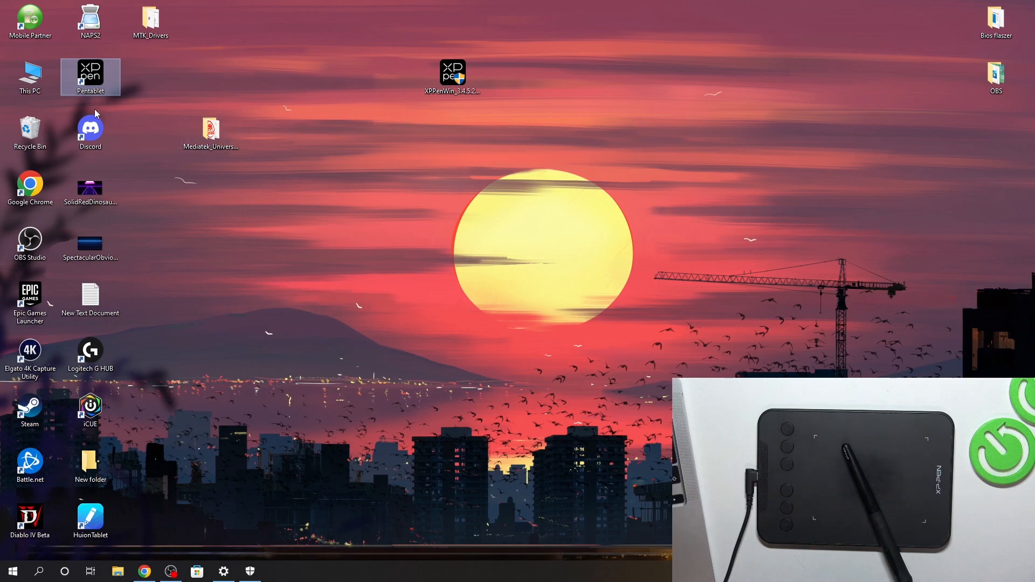
{"action": "double_click", "coordinate": [90, 77]}
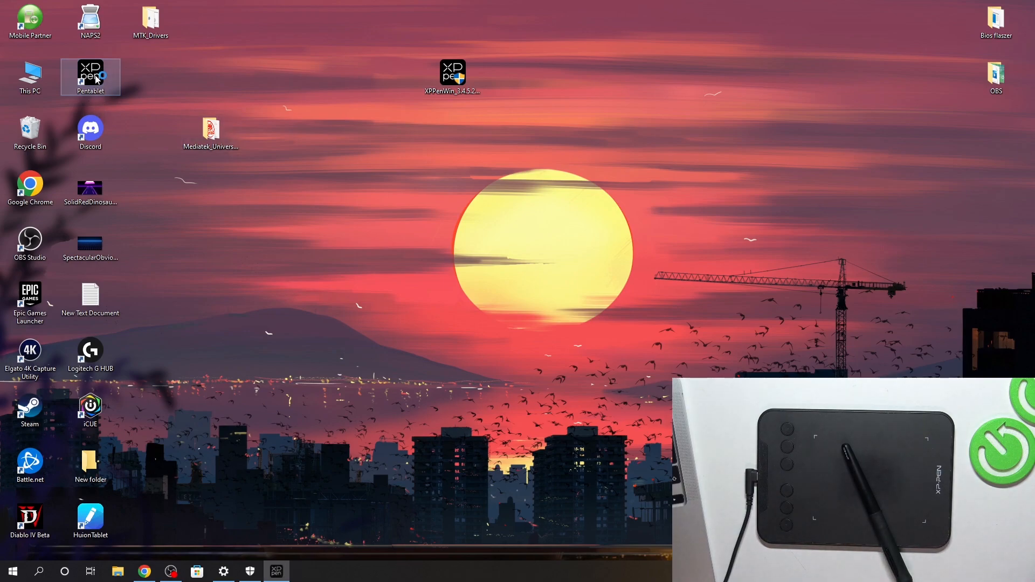
{"action": "double_click", "coordinate": [91, 77]}
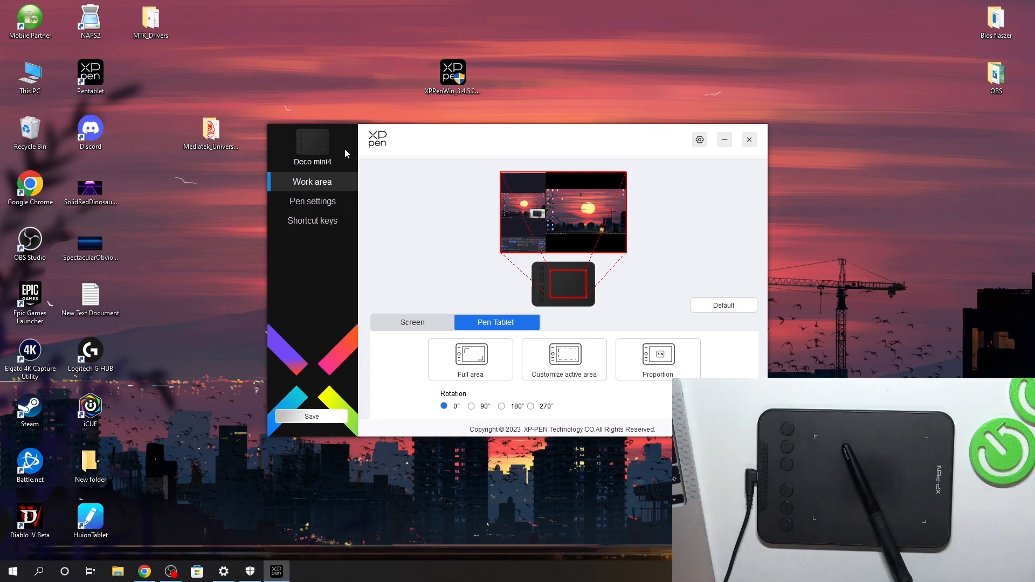
{"action": "left_click_drag", "start_coordinate": [561, 140], "coordinate": [488, 119]}
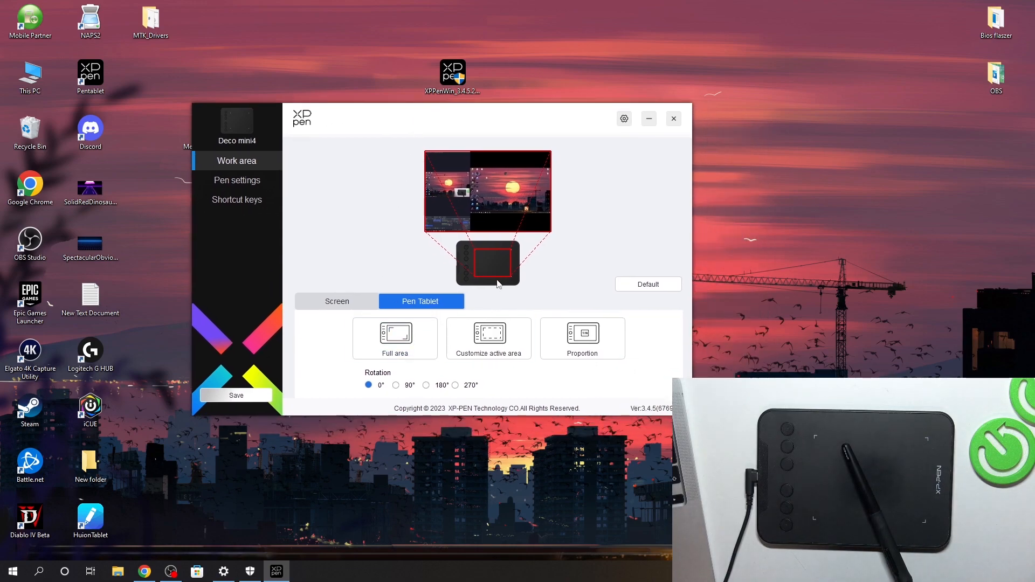
{"action": "mouse_move", "coordinate": [484, 265]}
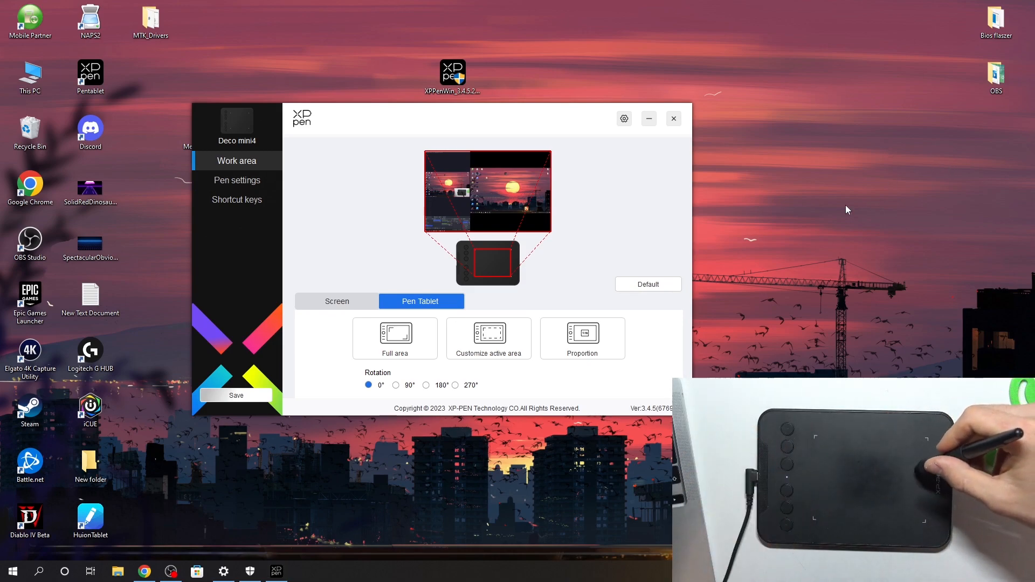
{"action": "mouse_move", "coordinate": [909, 225]}
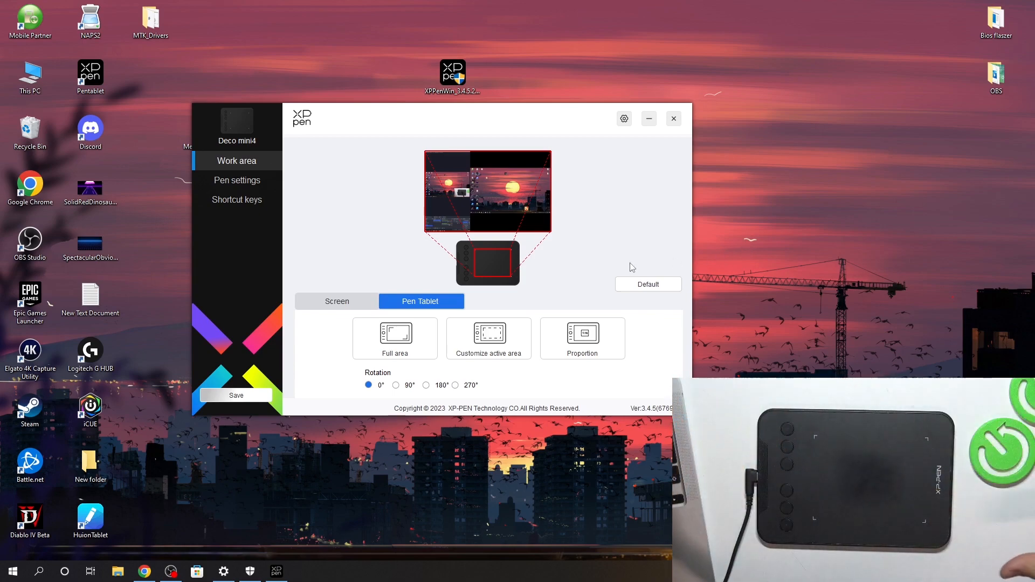
{"action": "left_click", "coordinate": [90, 297]}
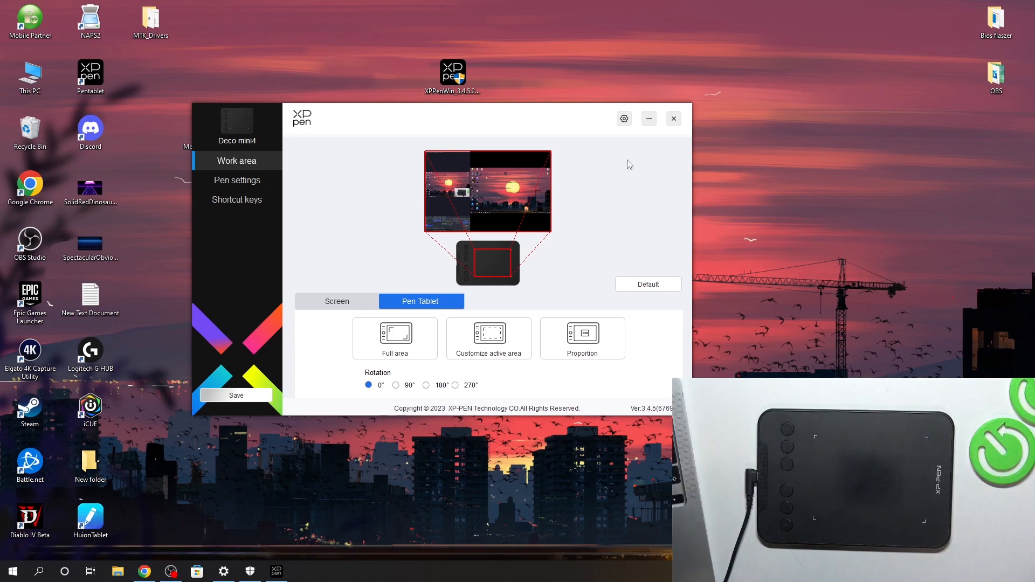
{"action": "left_click", "coordinate": [488, 338]}
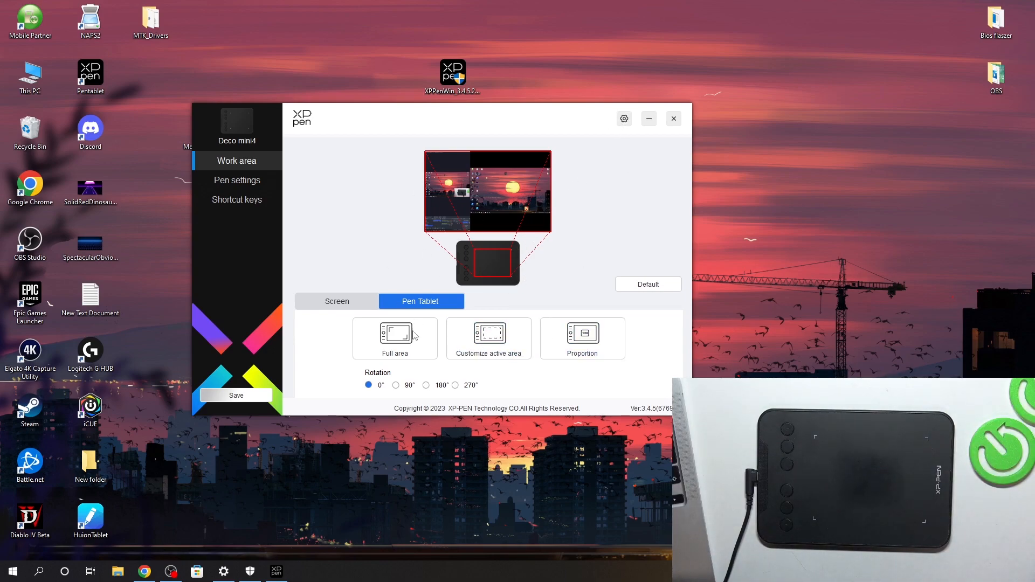
Enable Mouse mode for the Deco mini4 pen, keeping the pen tip set to Pen/Eraser
{"action": "left_click", "coordinate": [236, 180]}
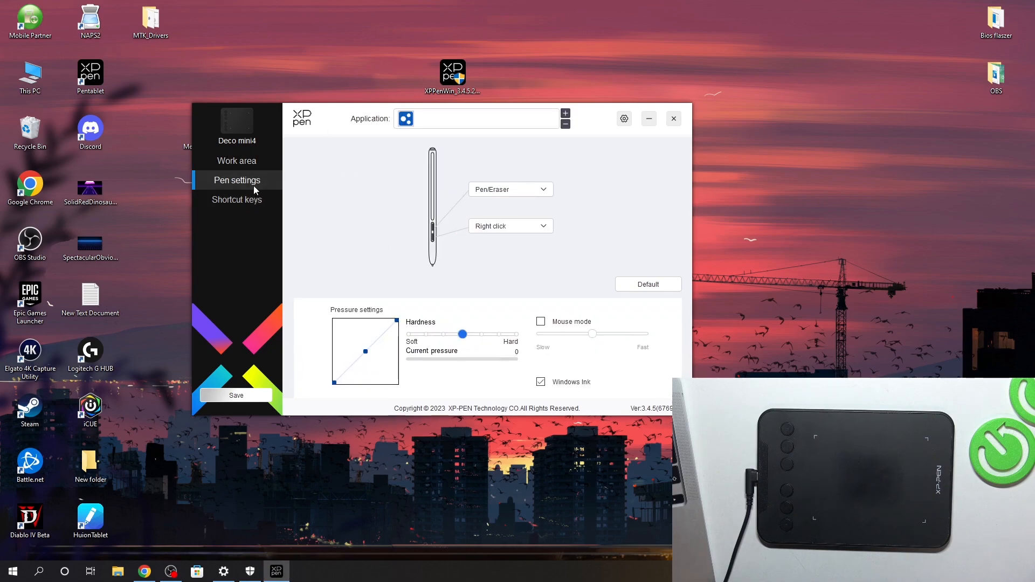
{"action": "mouse_move", "coordinate": [463, 311]}
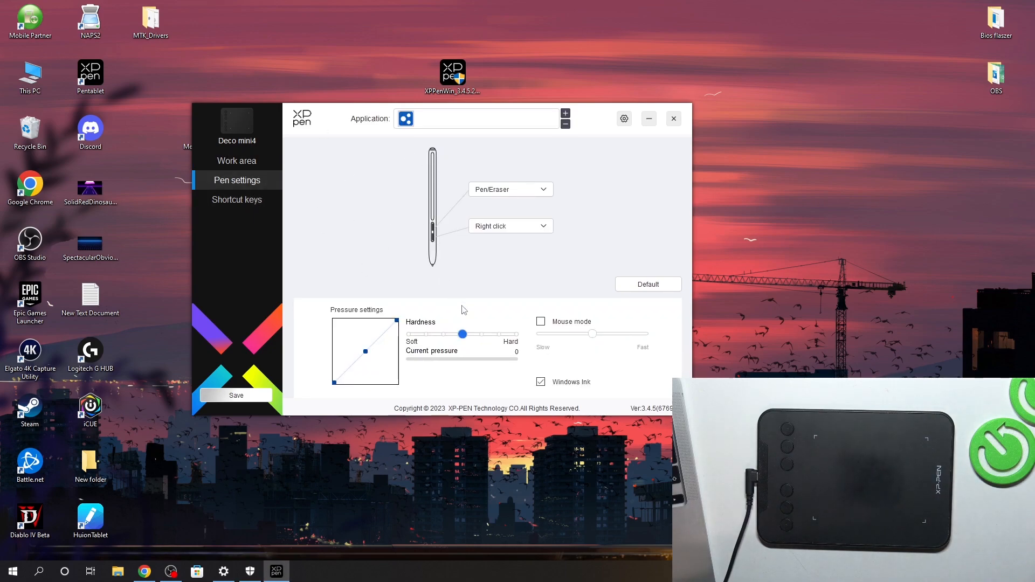
{"action": "left_click", "coordinate": [541, 321]}
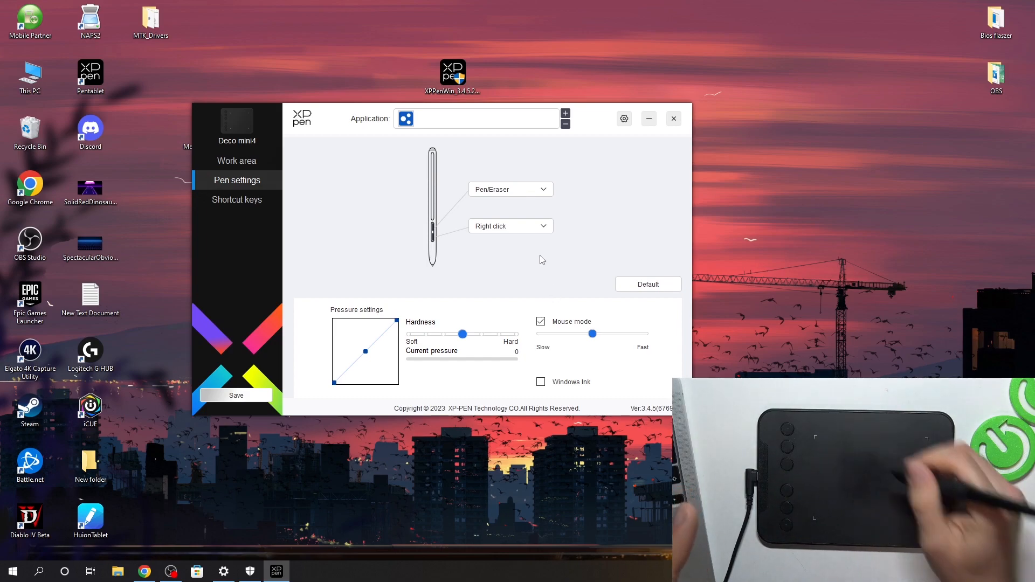
{"action": "mouse_move", "coordinate": [554, 220]}
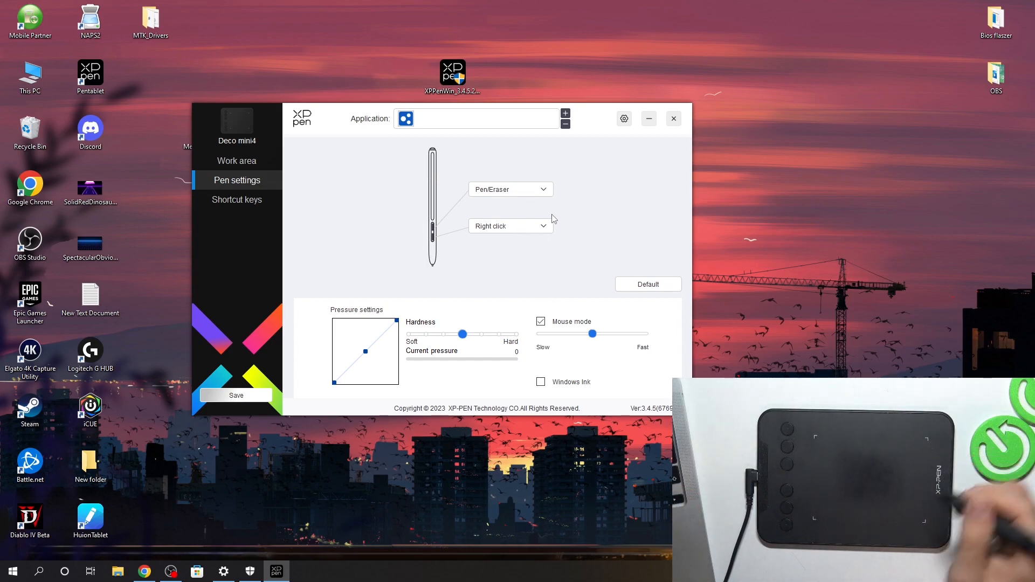
{"action": "mouse_move", "coordinate": [470, 203]}
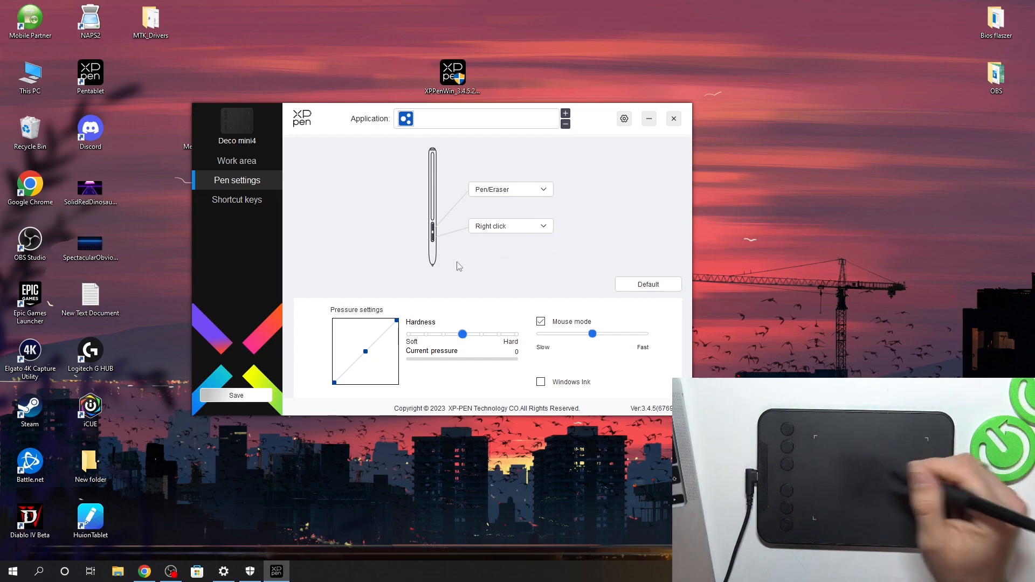
{"action": "mouse_move", "coordinate": [576, 288]}
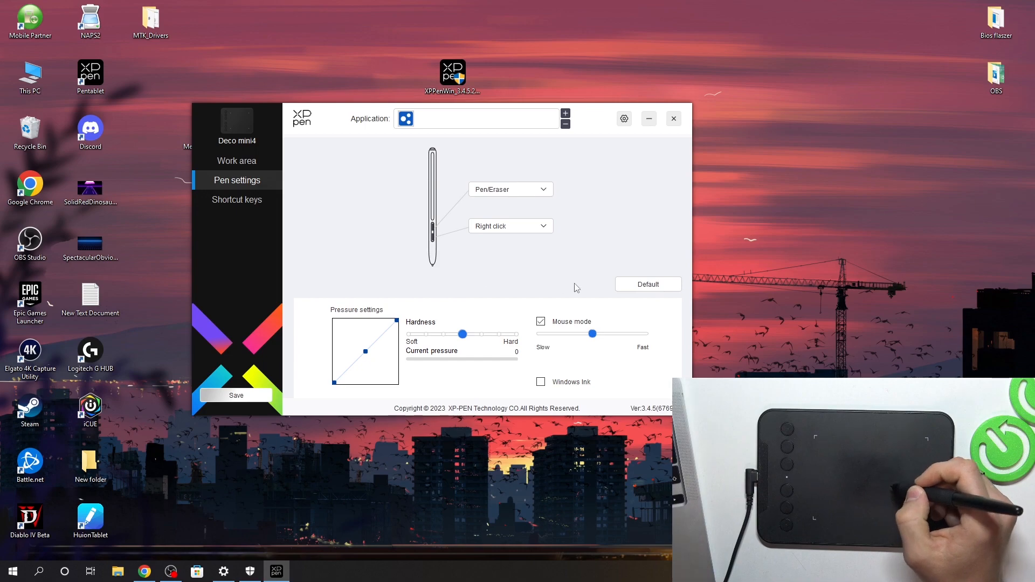
{"action": "mouse_move", "coordinate": [622, 236]}
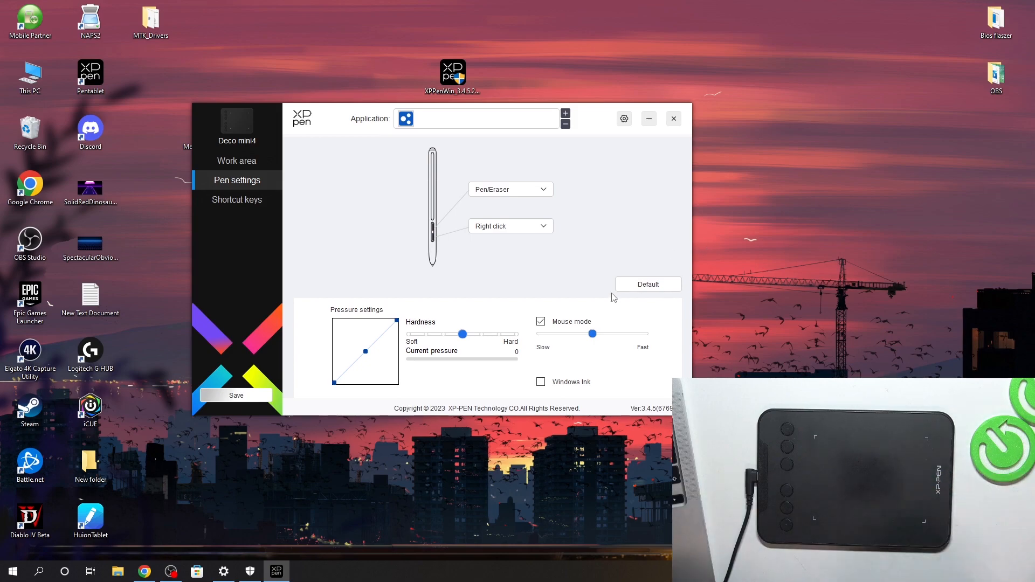
{"action": "mouse_move", "coordinate": [328, 333]}
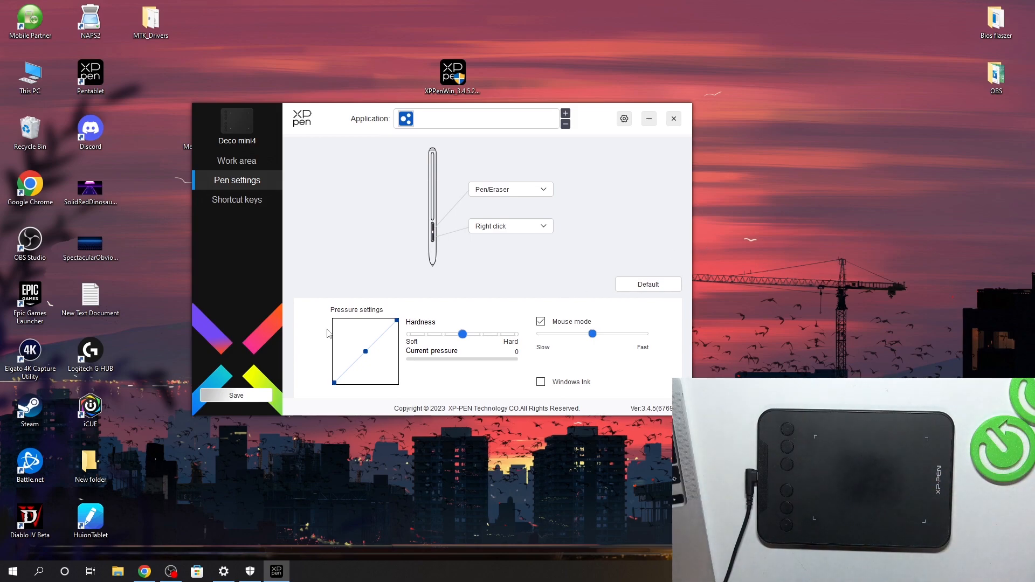
{"action": "mouse_move", "coordinate": [375, 340]}
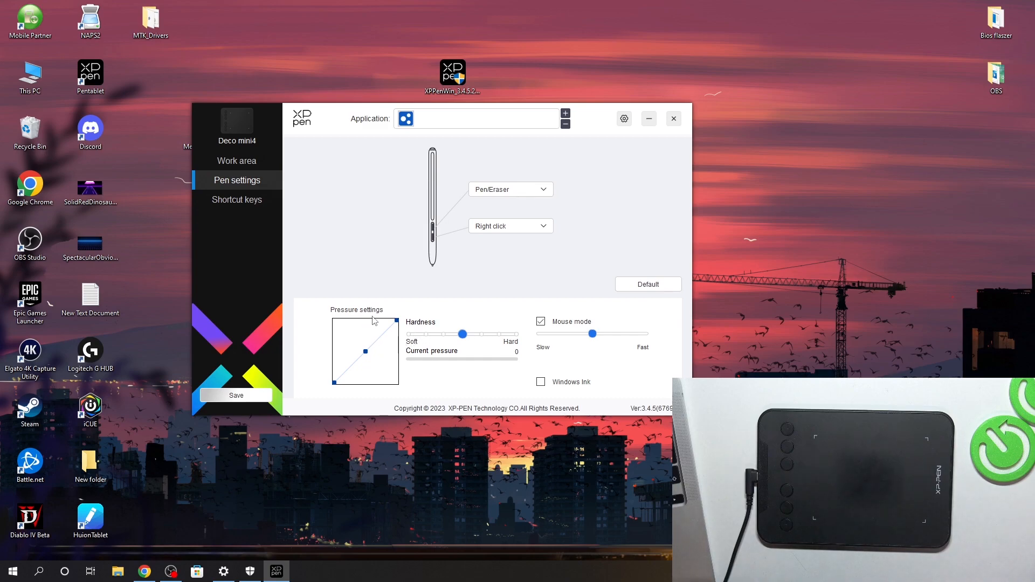
{"action": "left_click", "coordinate": [510, 189]}
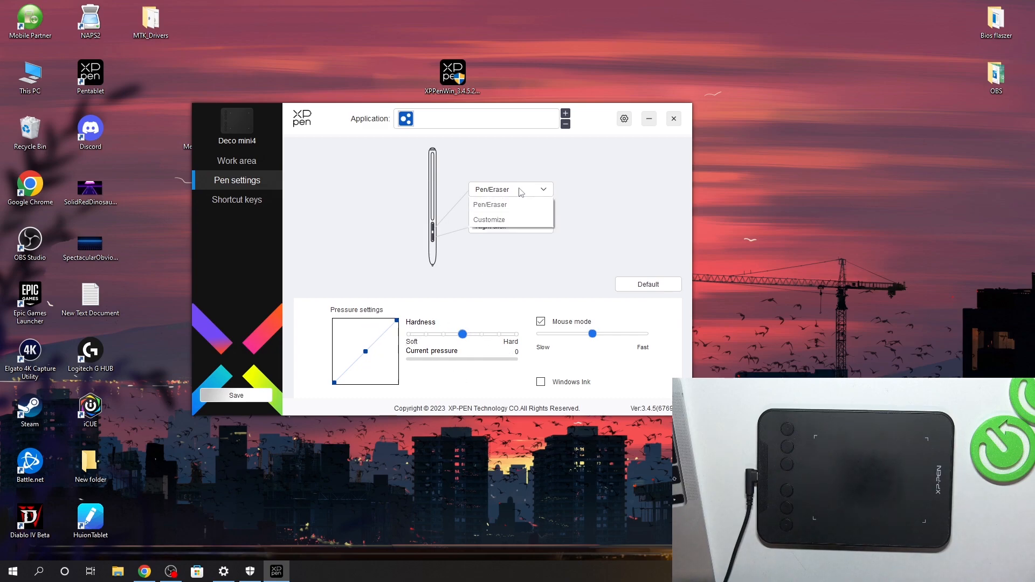
{"action": "left_click", "coordinate": [510, 220]}
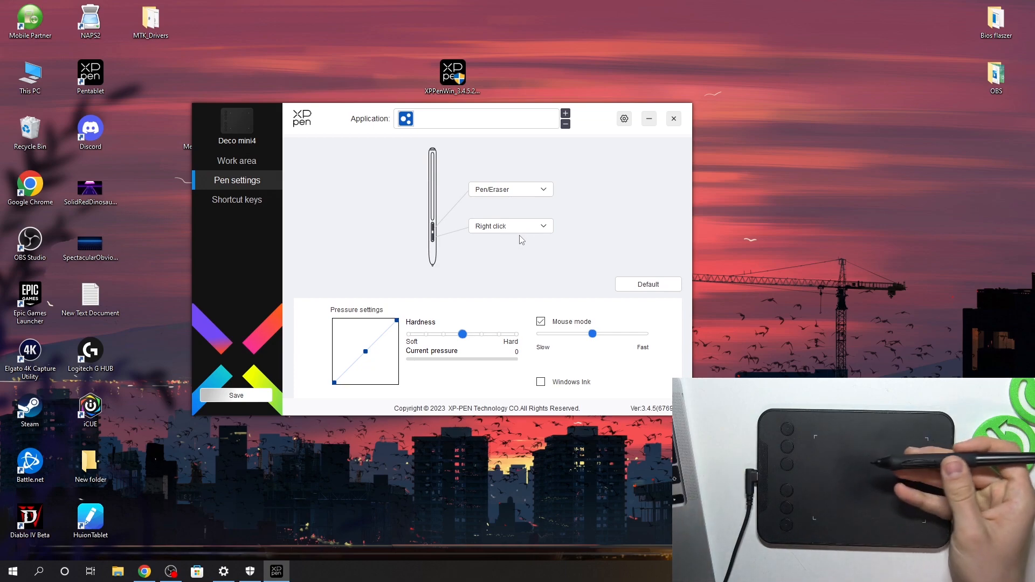
{"action": "mouse_move", "coordinate": [516, 239]}
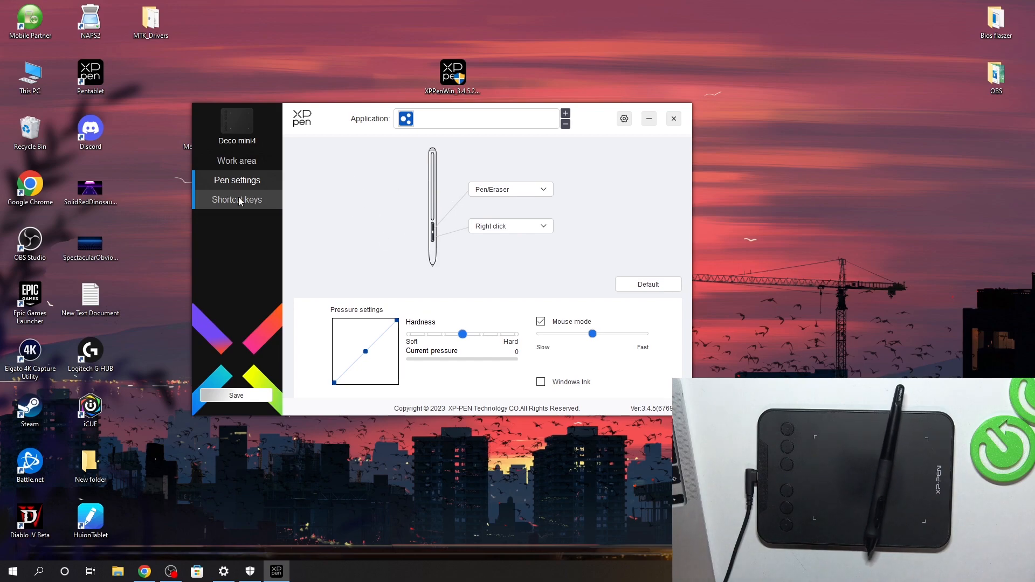
Review shortcut keys, pen settings and screen work area, then close Pentablet to save
{"action": "left_click", "coordinate": [237, 200]}
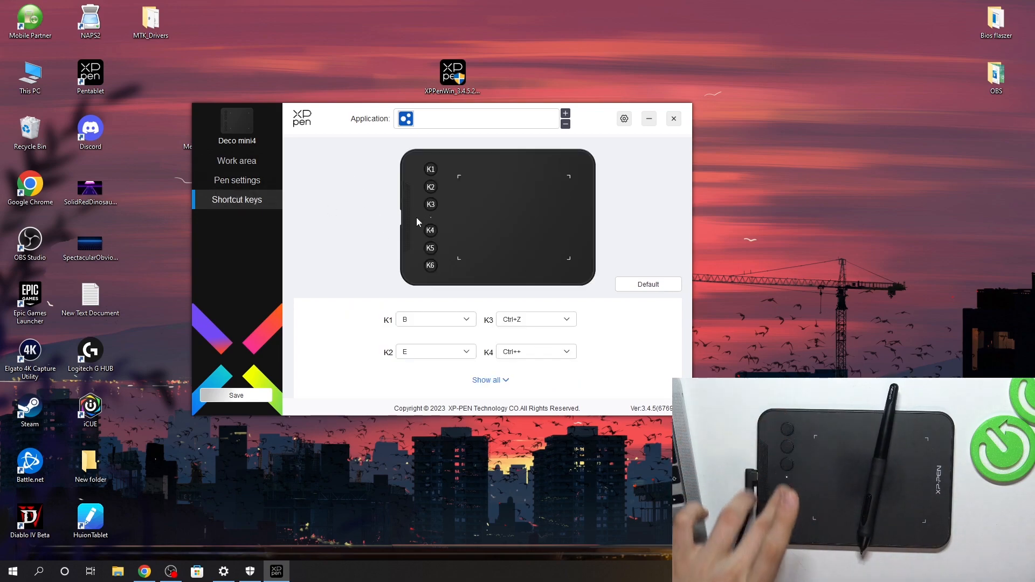
{"action": "left_click", "coordinate": [236, 180]}
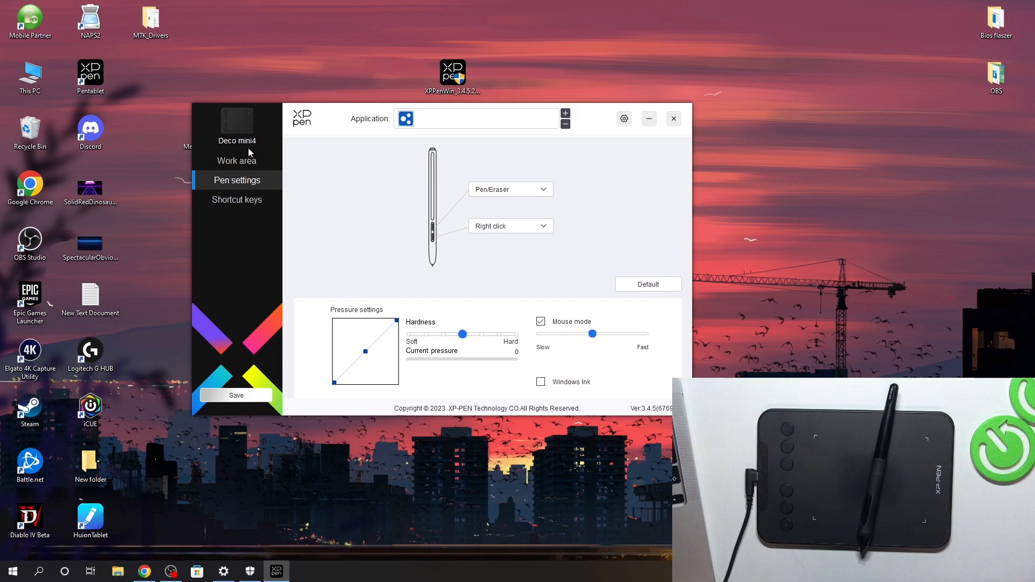
{"action": "left_click", "coordinate": [236, 161]}
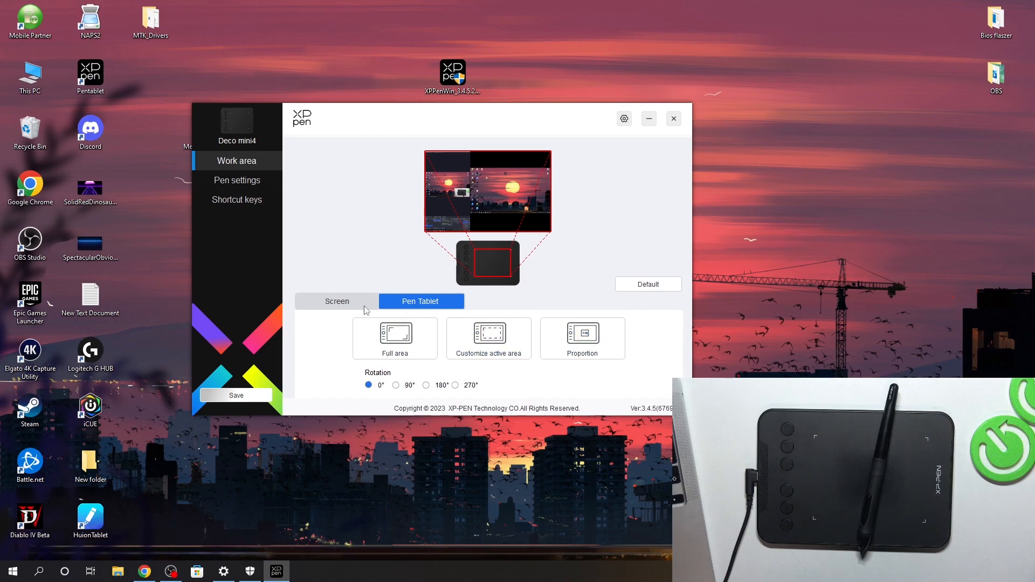
{"action": "left_click", "coordinate": [338, 301]}
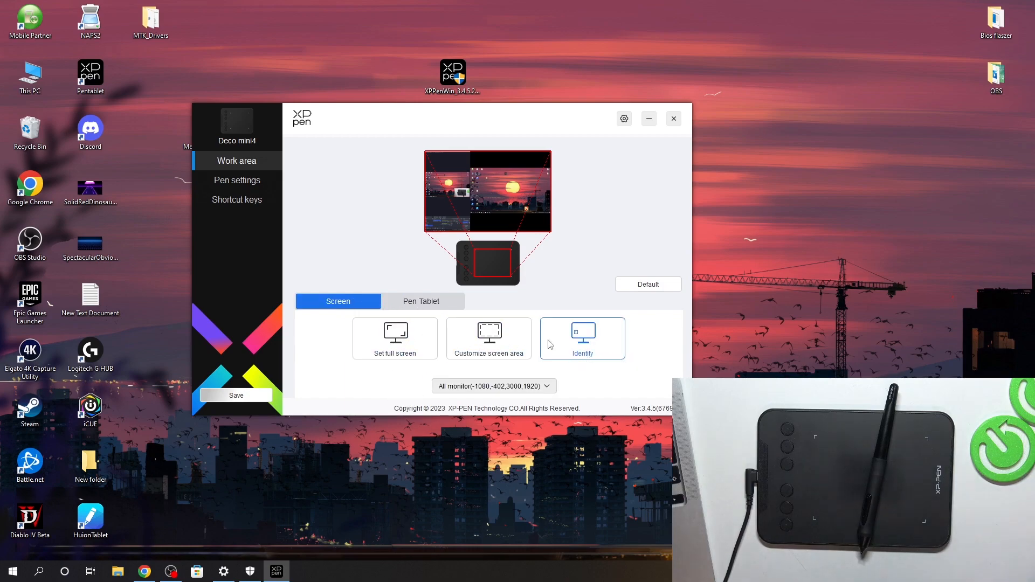
{"action": "left_click", "coordinate": [236, 180]}
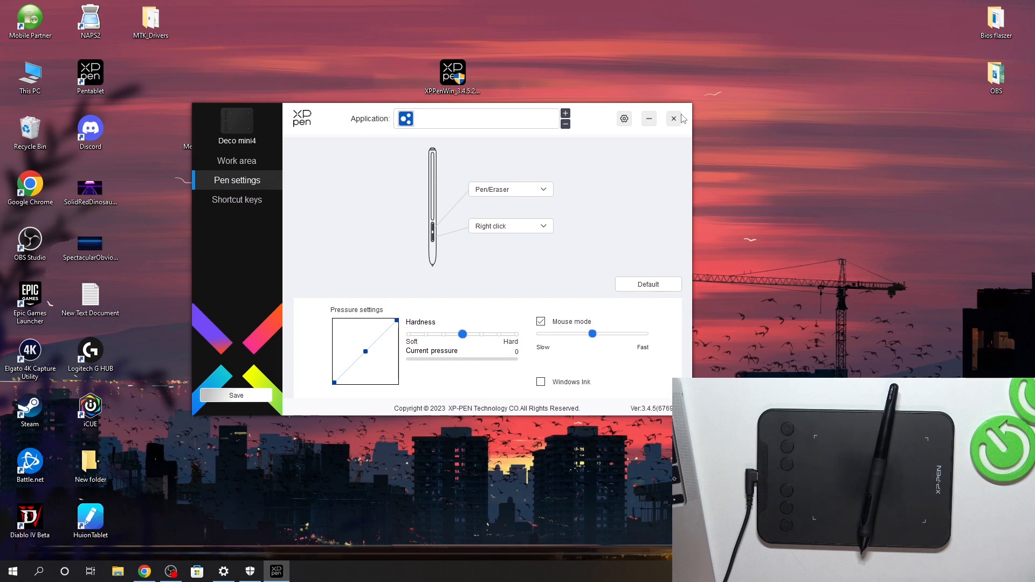
{"action": "left_click", "coordinate": [236, 396]}
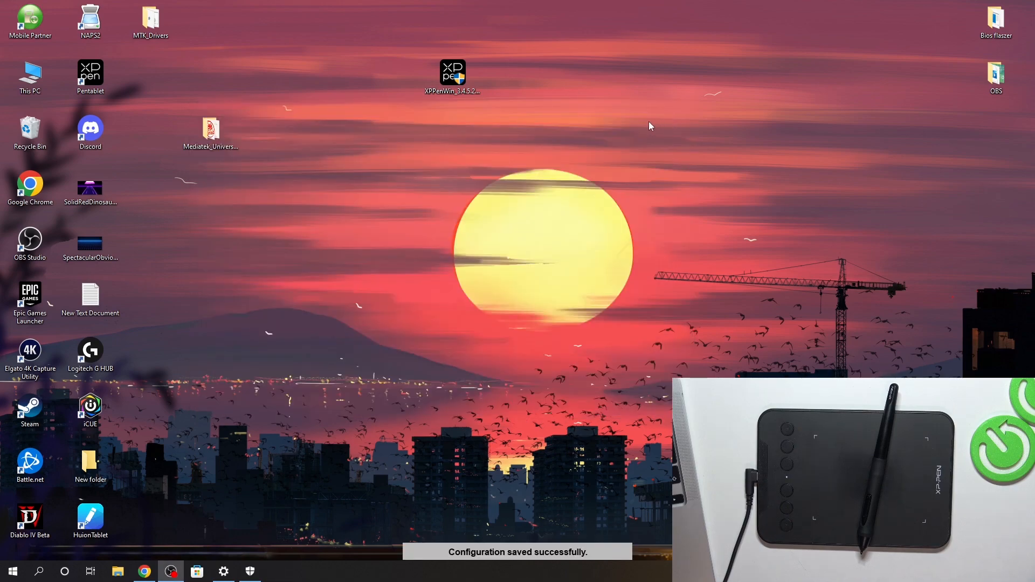